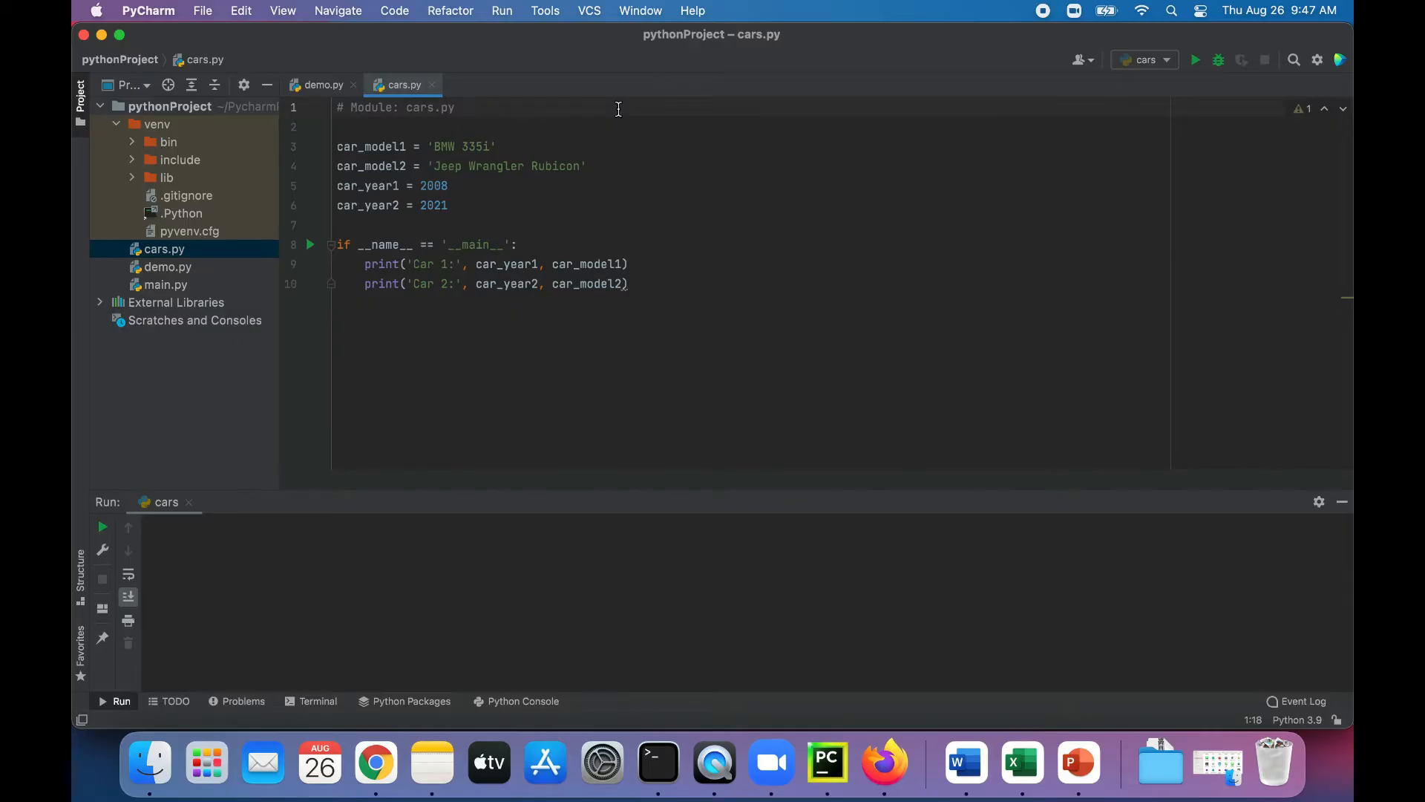
mouse_move(463, 131)
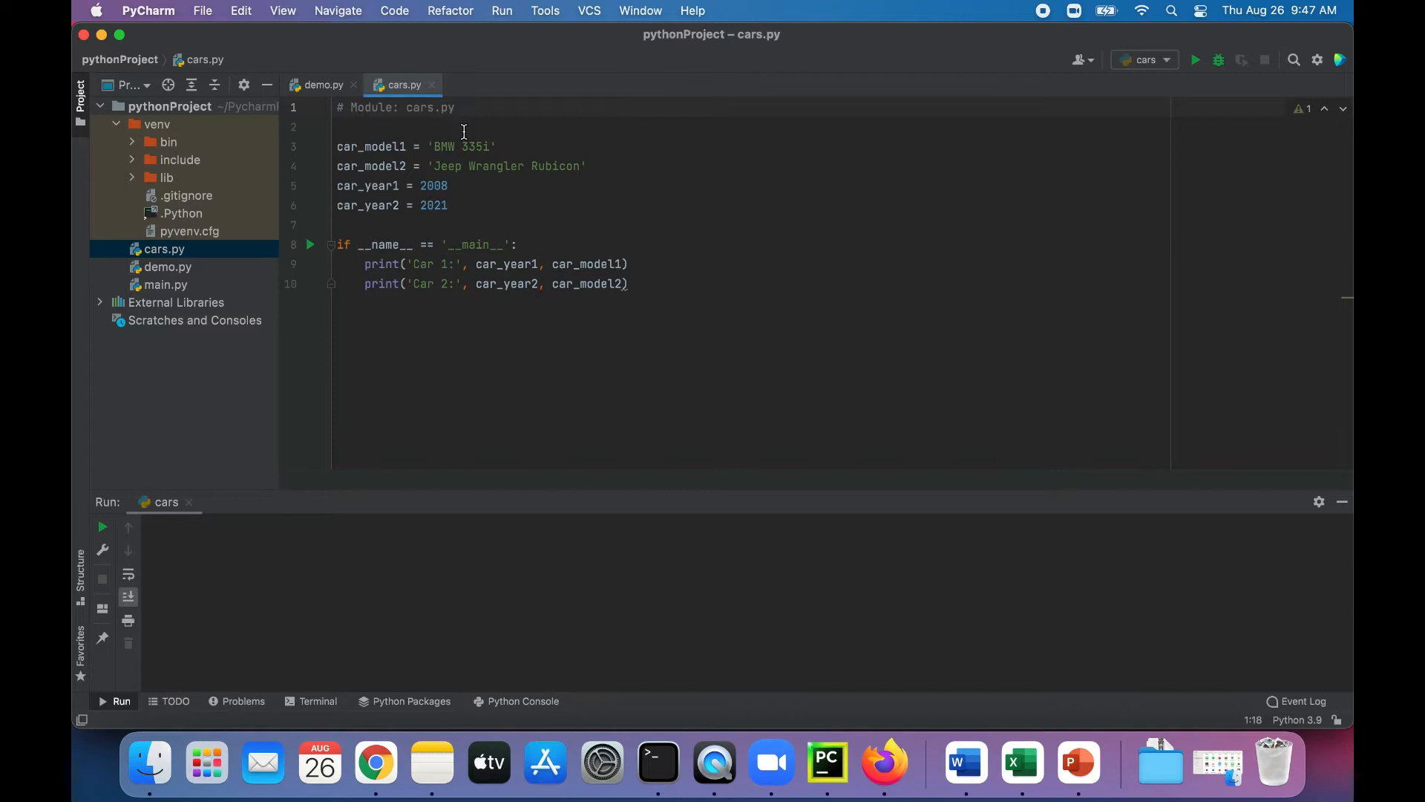
mouse_move(403, 85)
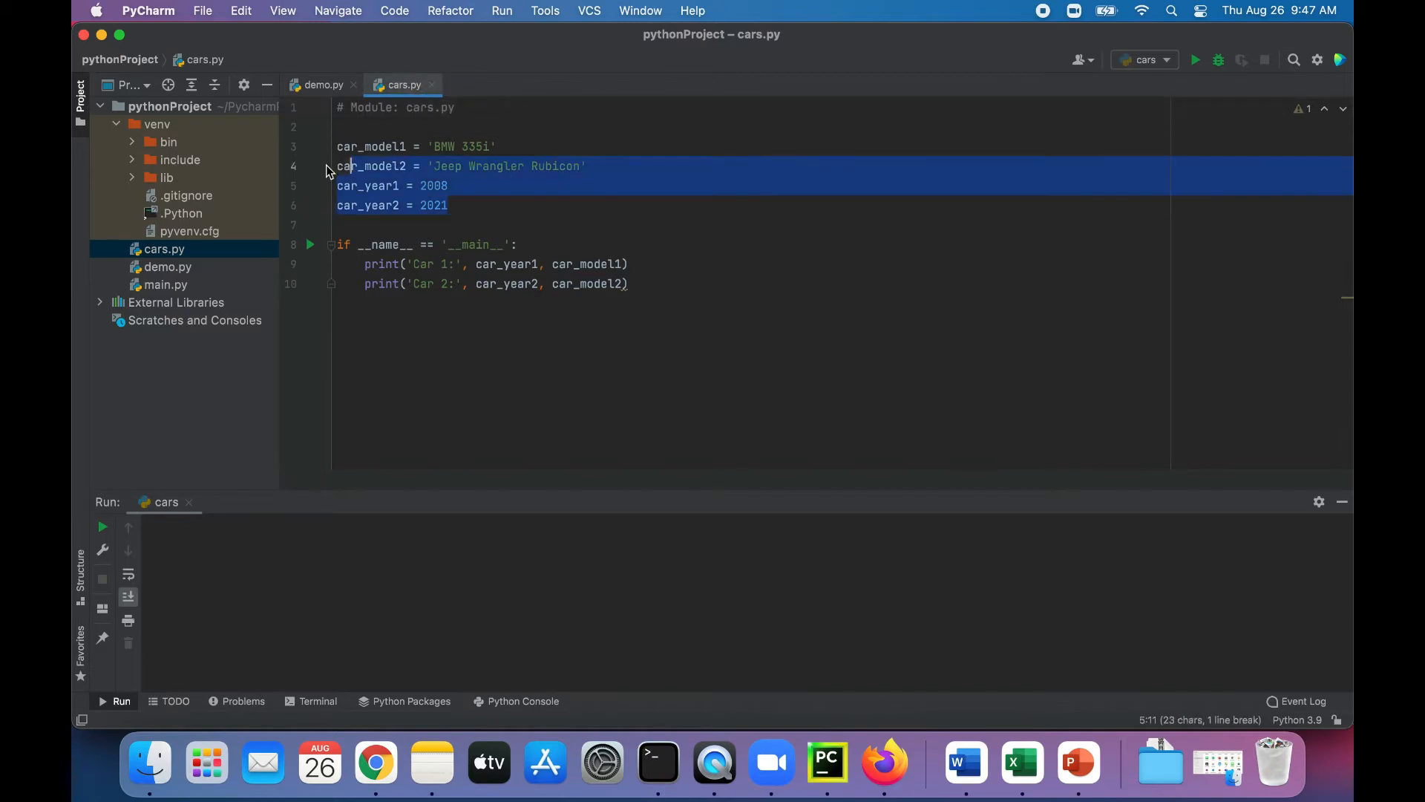
Step: Run cars.py from the Project panel, printing the 2008 BMW 335i and 2021 Jeep Wrangler Rubicon
left_click(487, 186)
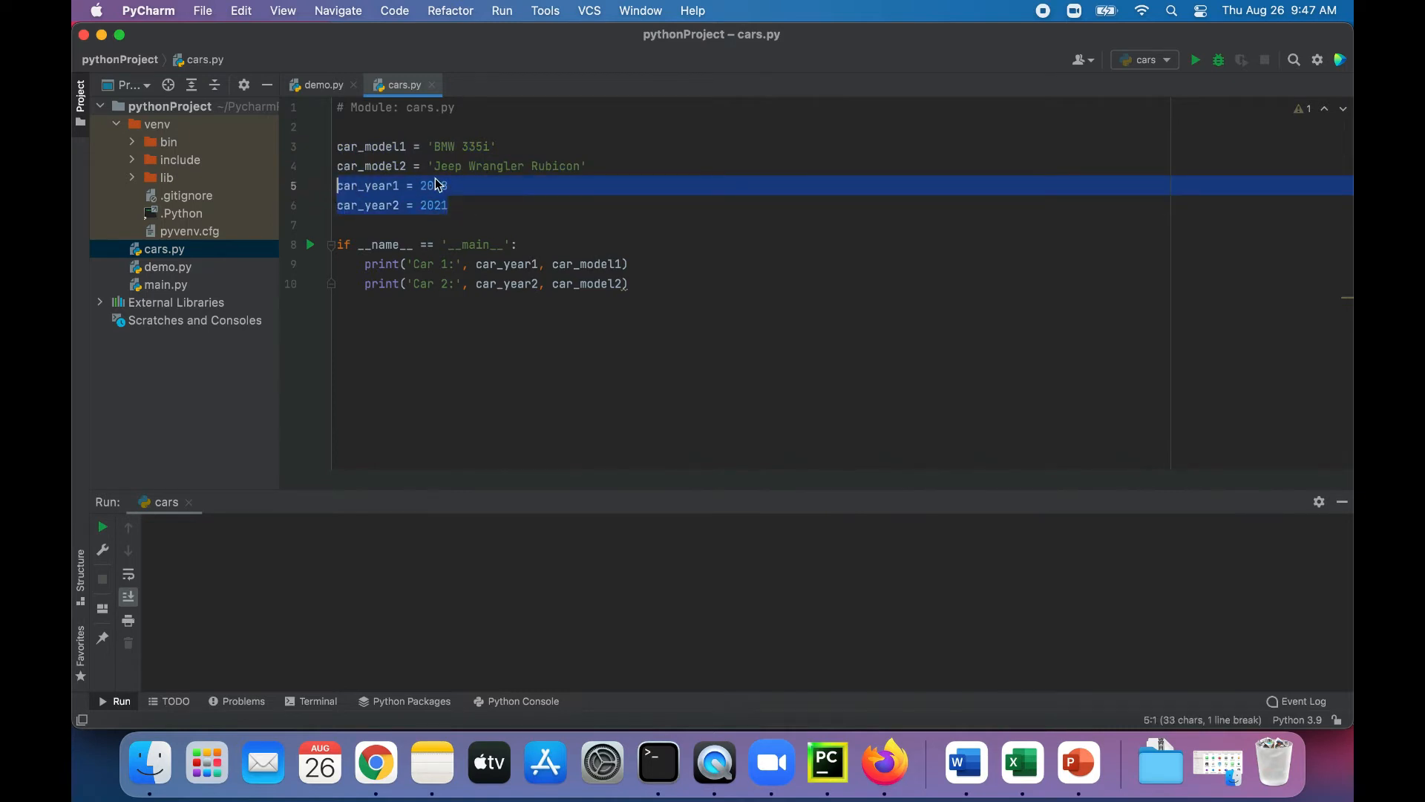
left_click(481, 145)
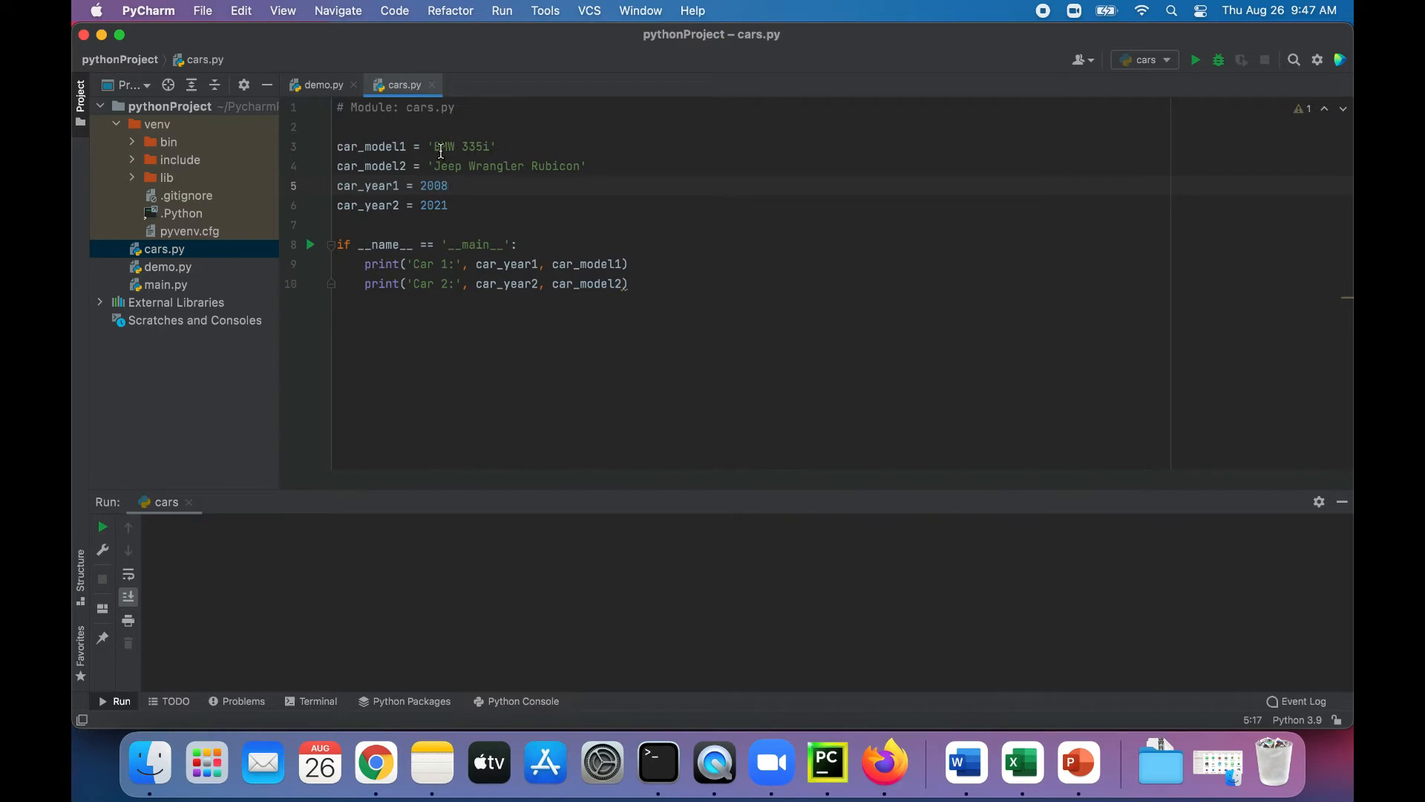
mouse_move(518, 159)
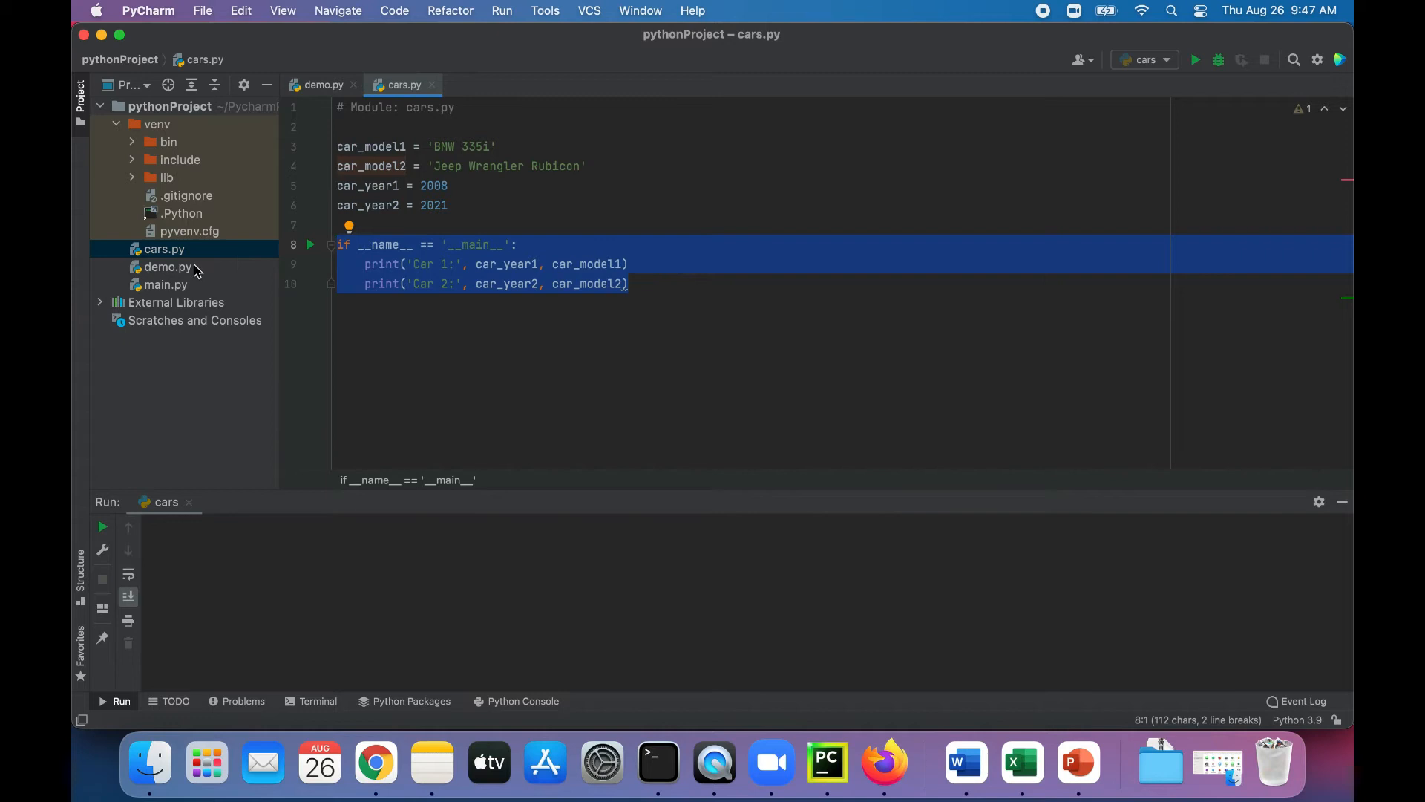
right_click(163, 248)
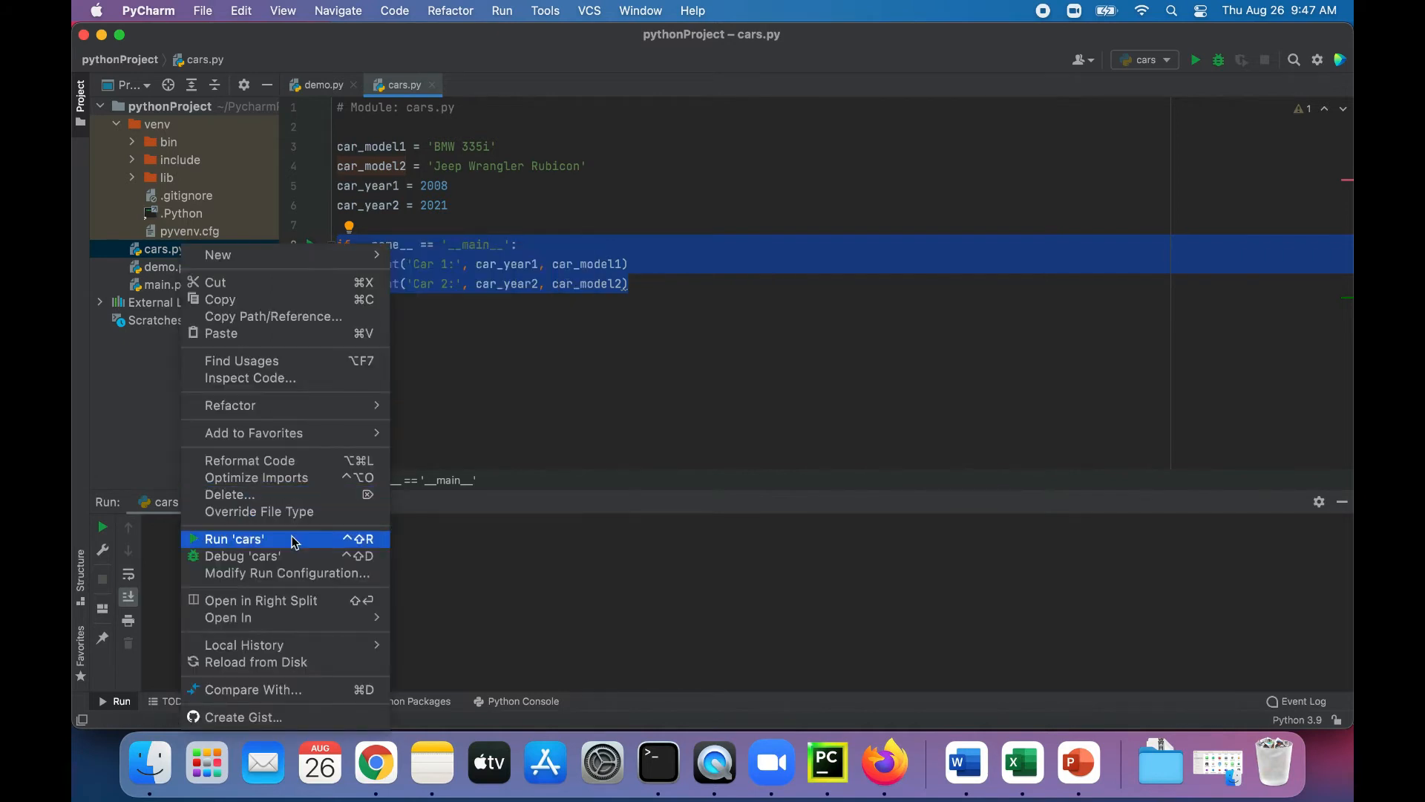
left_click(233, 537)
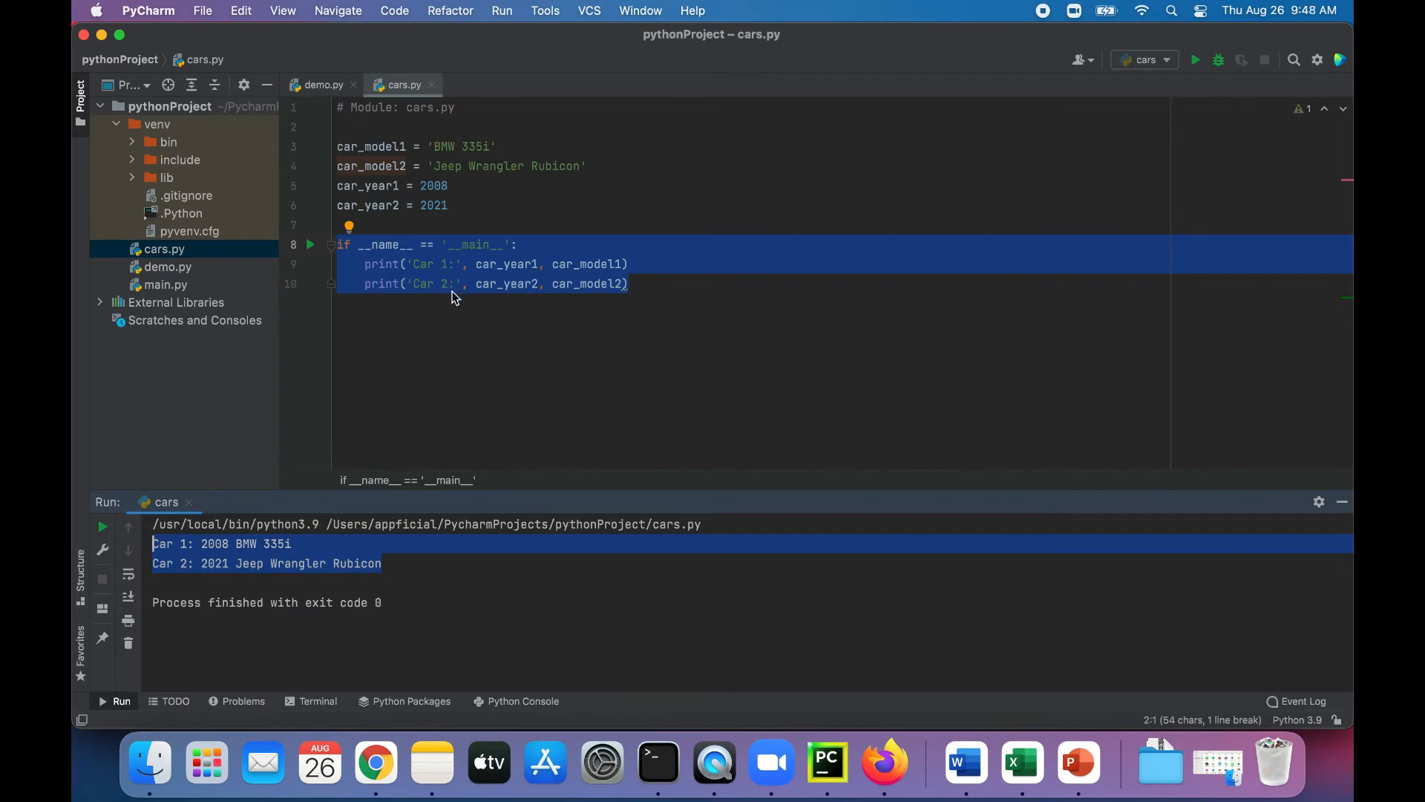
mouse_move(252, 564)
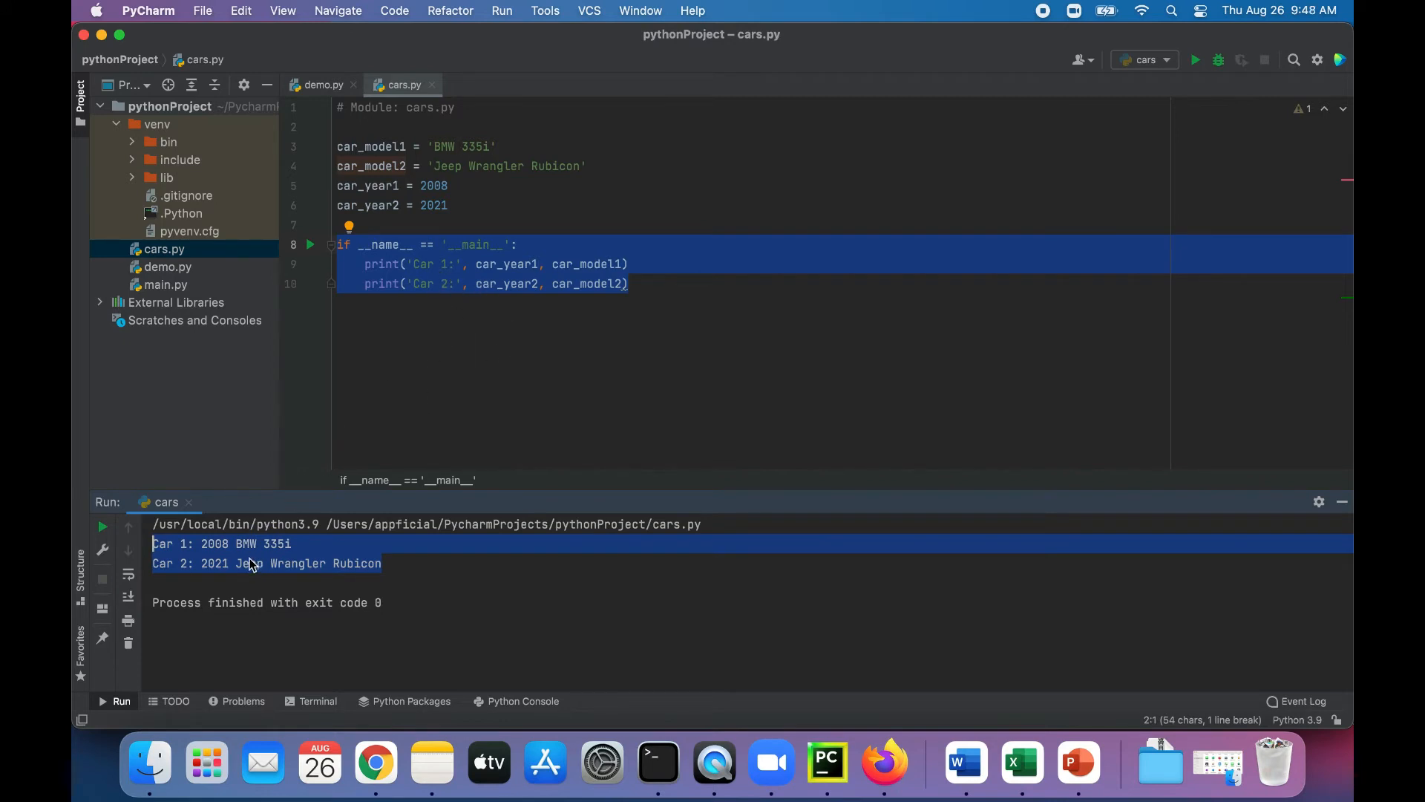
mouse_move(531, 277)
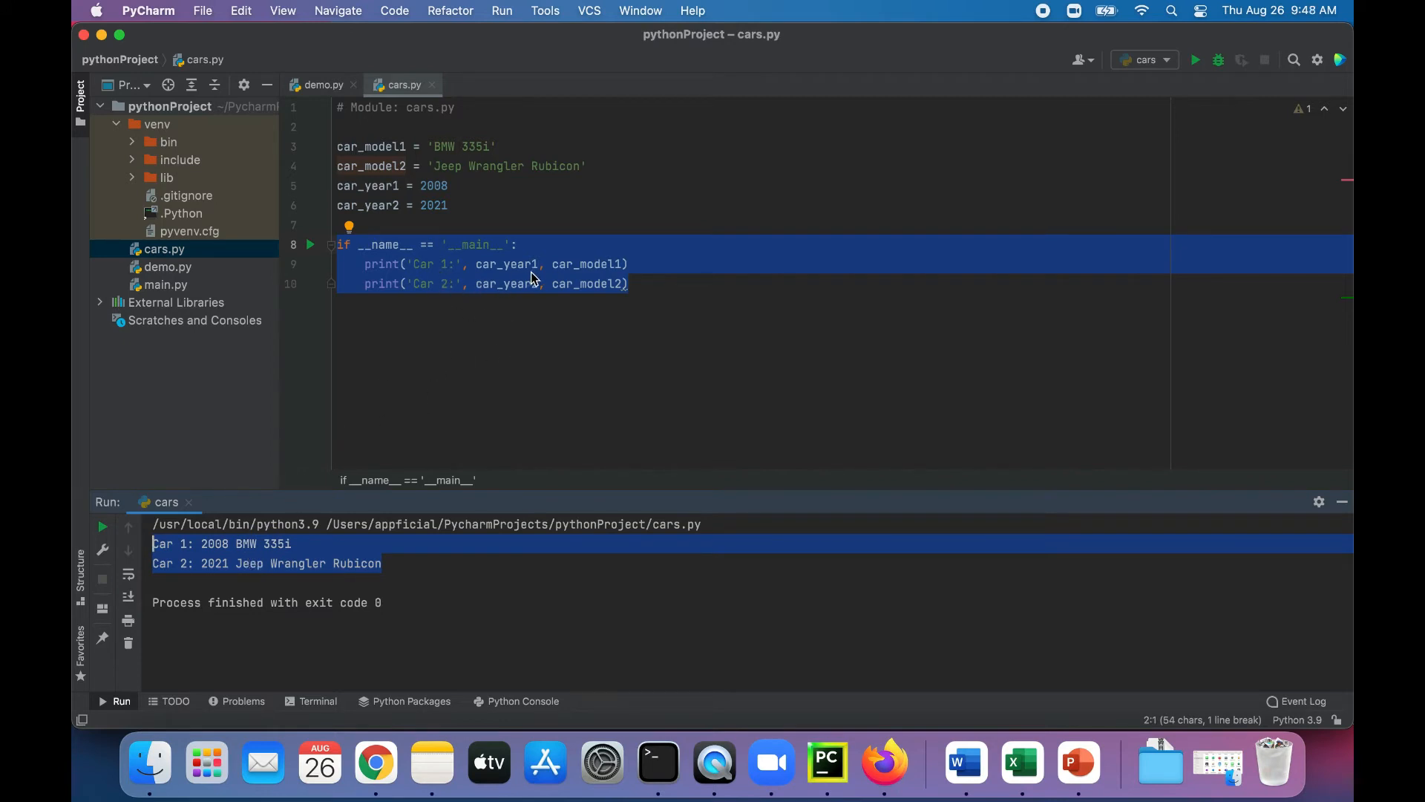
mouse_move(508, 299)
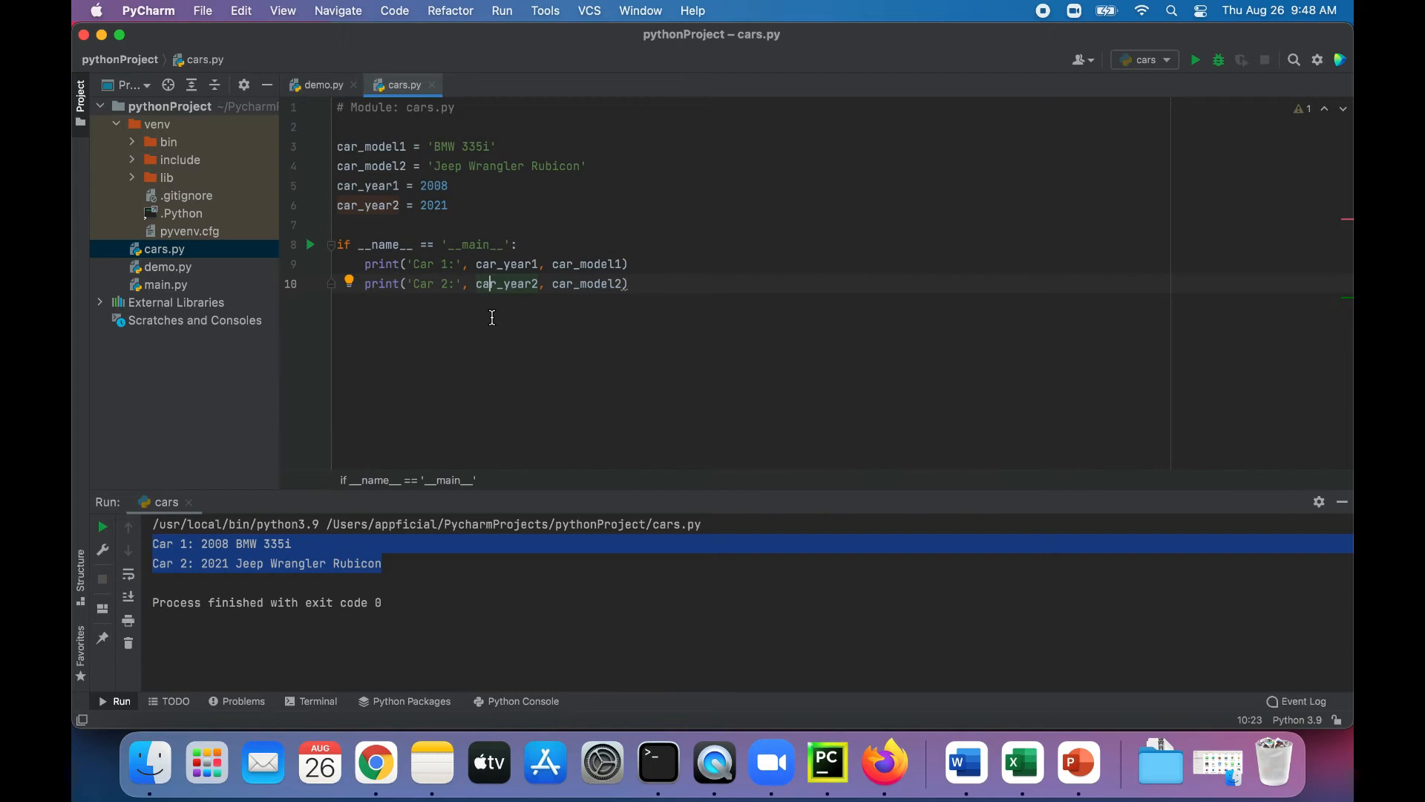
left_click(648, 284)
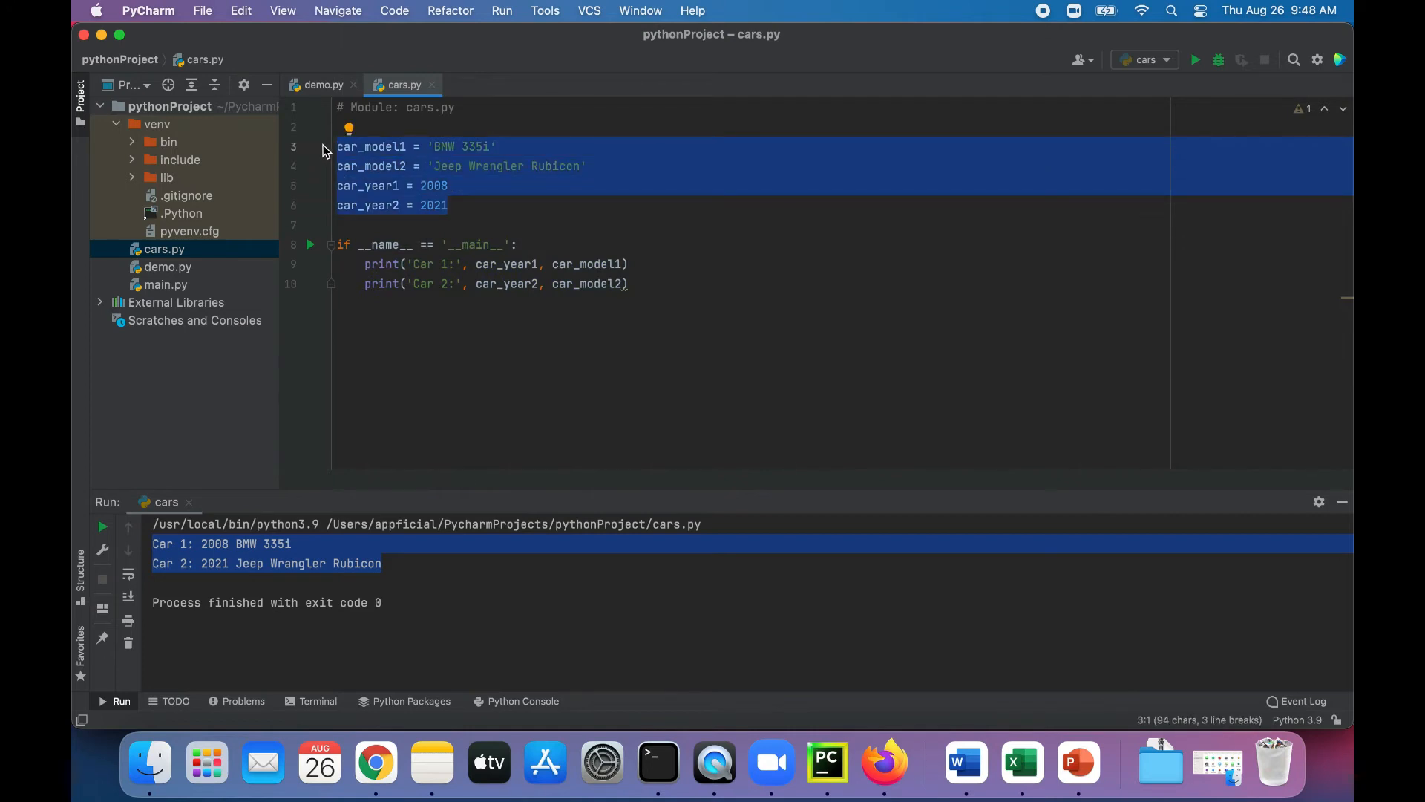
mouse_move(322, 85)
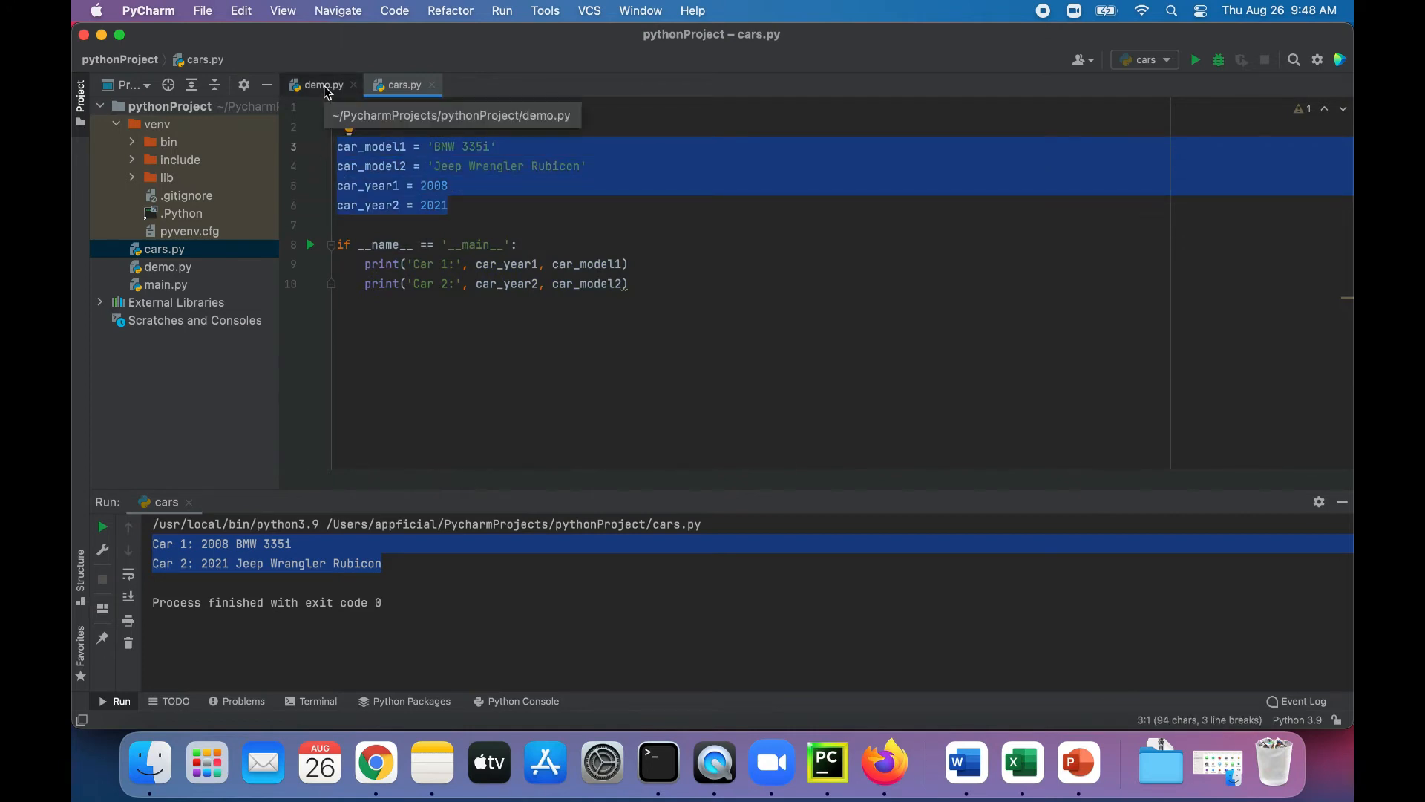
Step: In demo.py, add 'import cars' at the top with blank lines below it
left_click(324, 85)
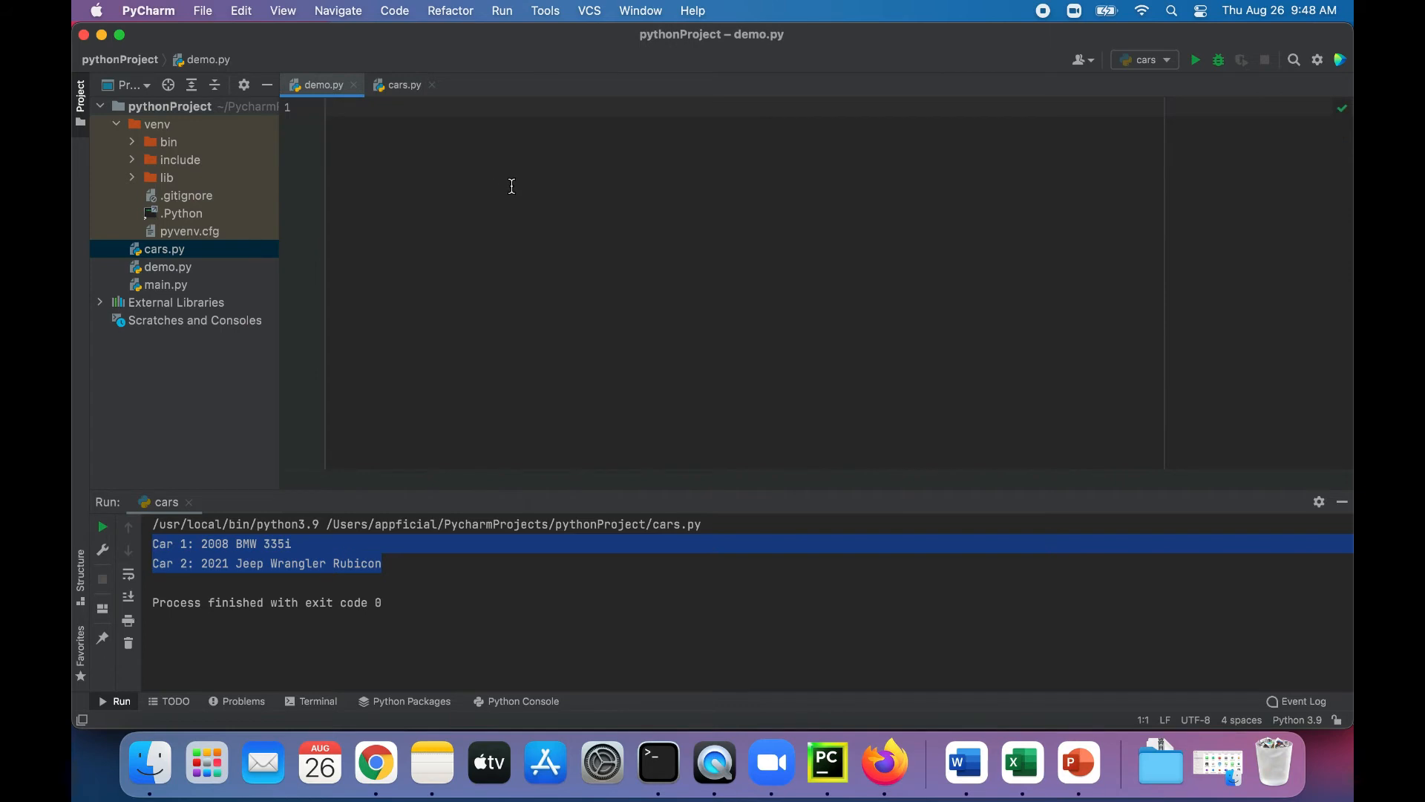
type("import cars")
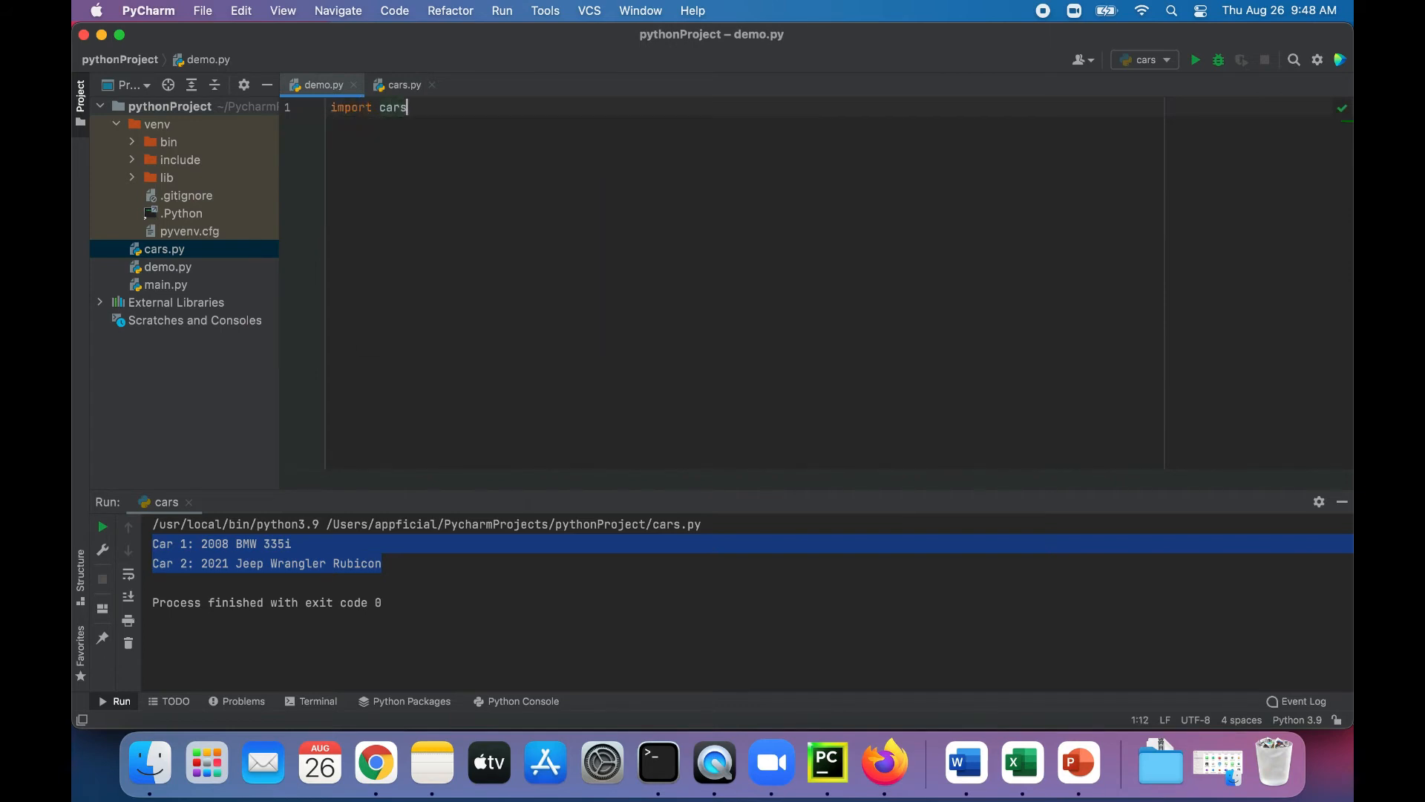
key("enter")
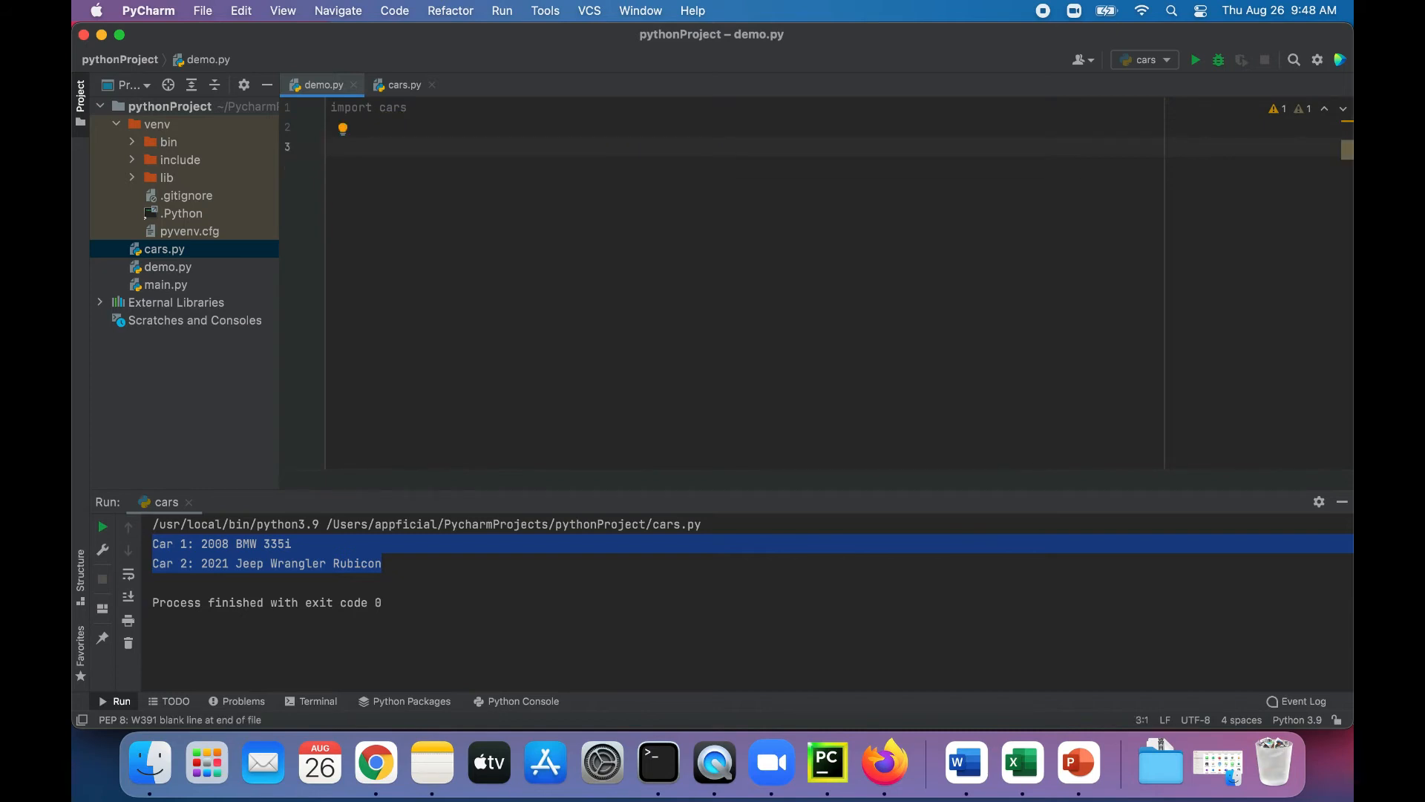
Step: Write print('My old car was a ', cars.car_year1, ...) using autocomplete for the cars attributes
type("print('My")
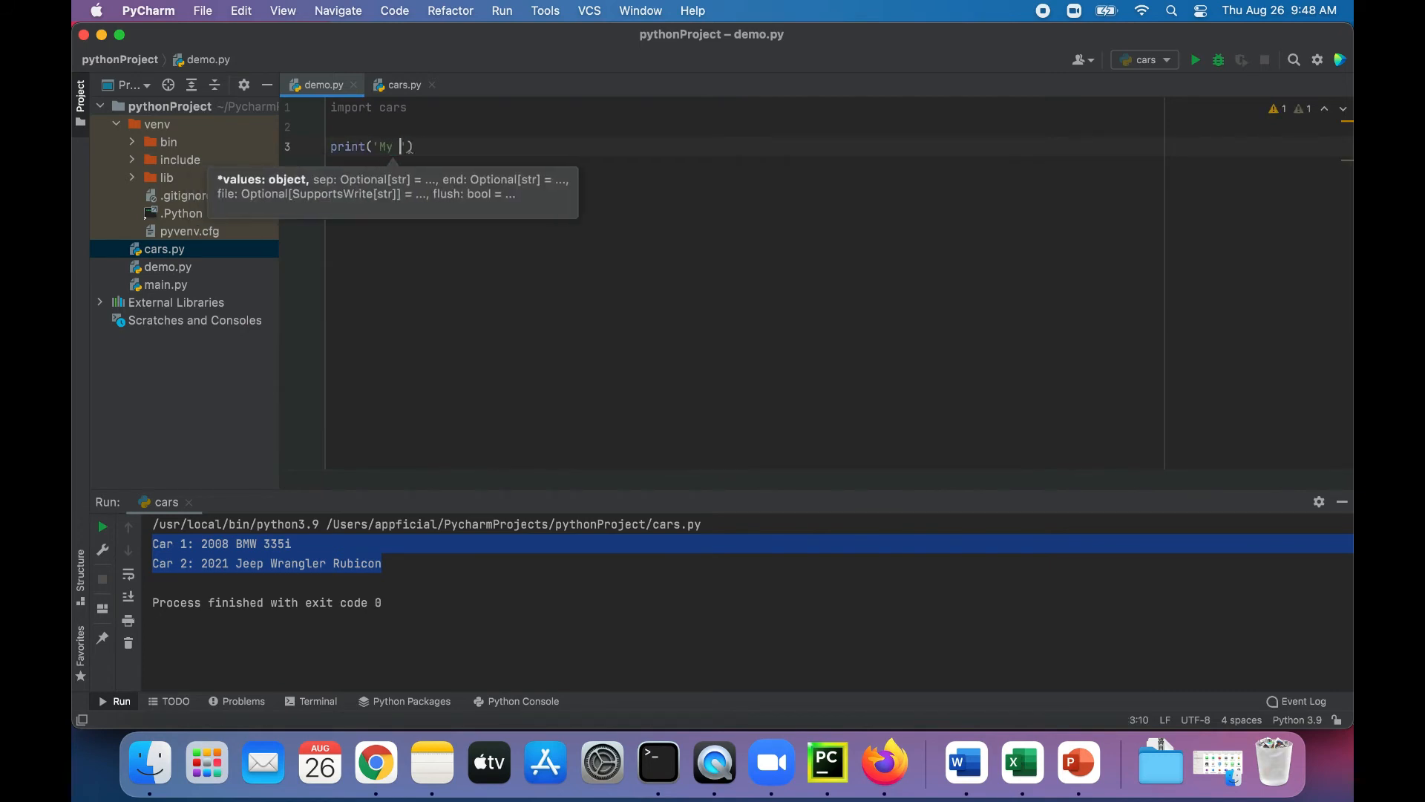
type("old car was a")
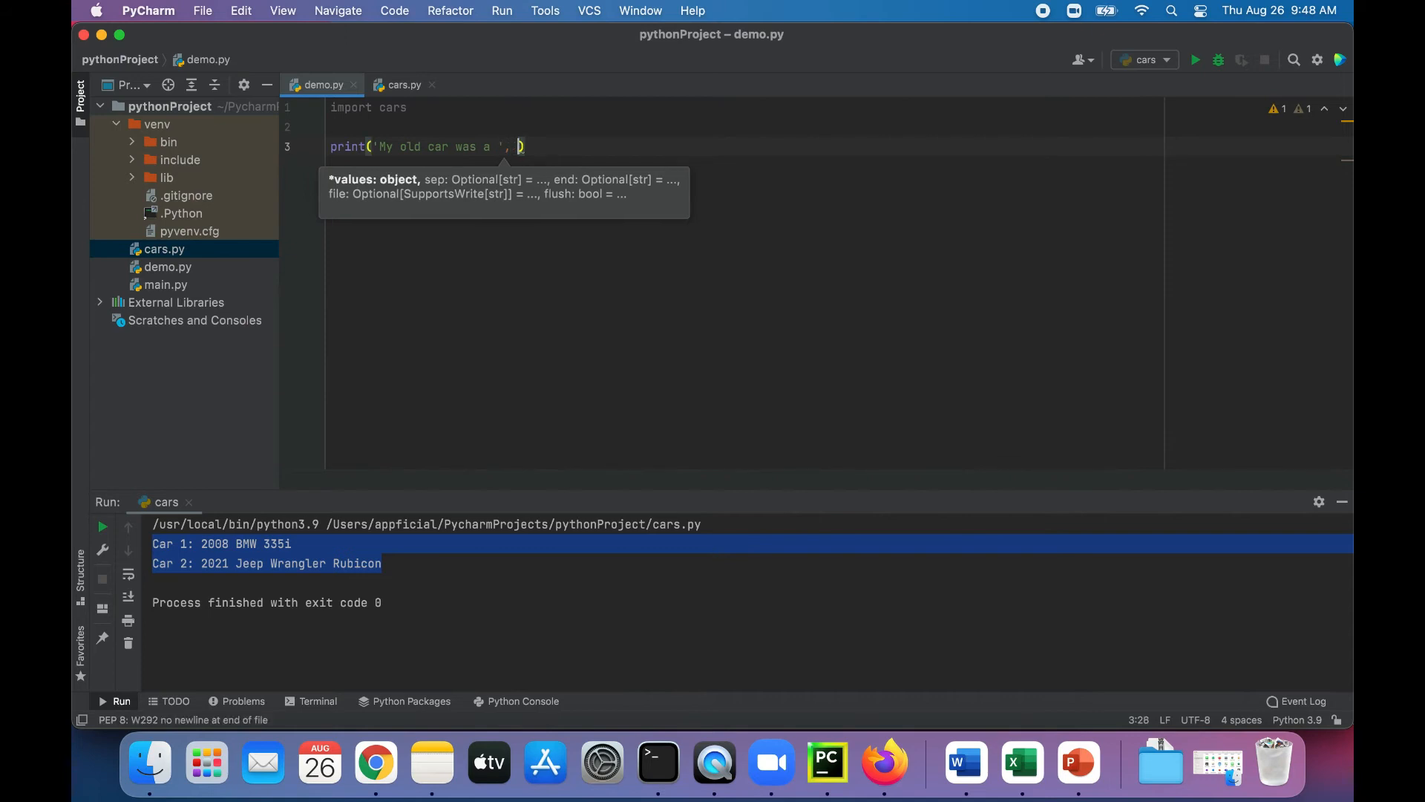
type("cars.car_year1")
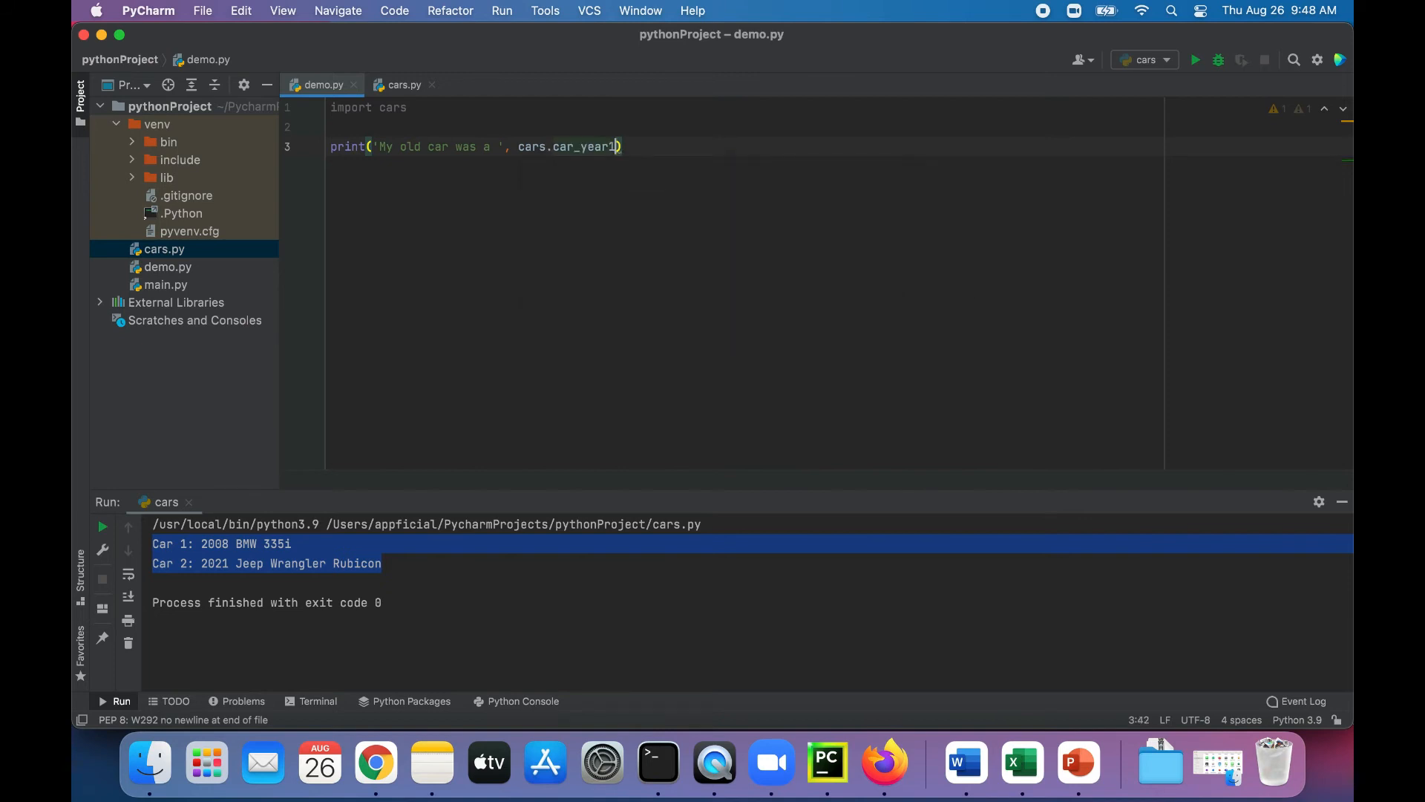
type(", c")
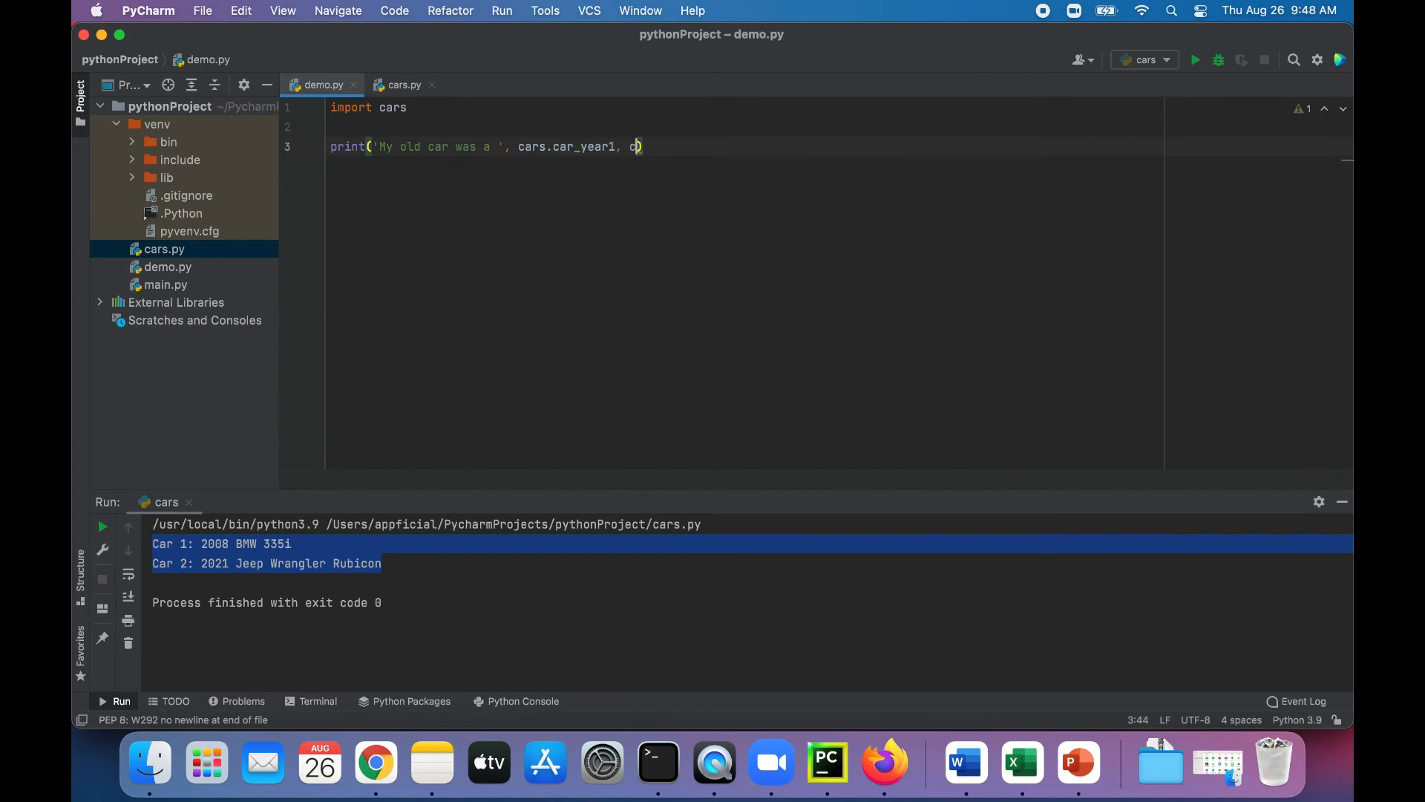
type("cars.car_model1")
type("print(")
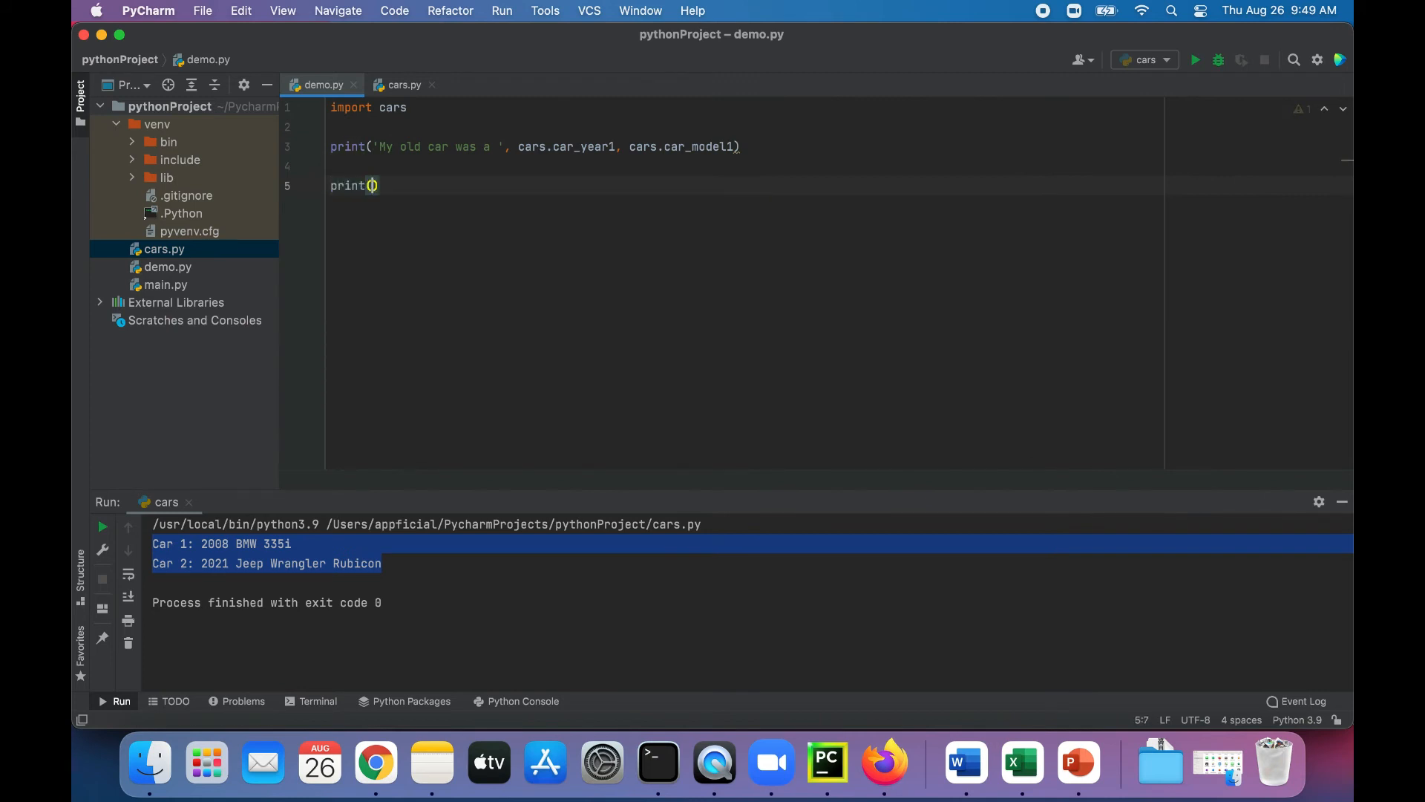
Step: Finish the old-car line with cars.car_model1 and add print('My new cars is a ', cars.car_year2, cars.car_model2)
type("\"")
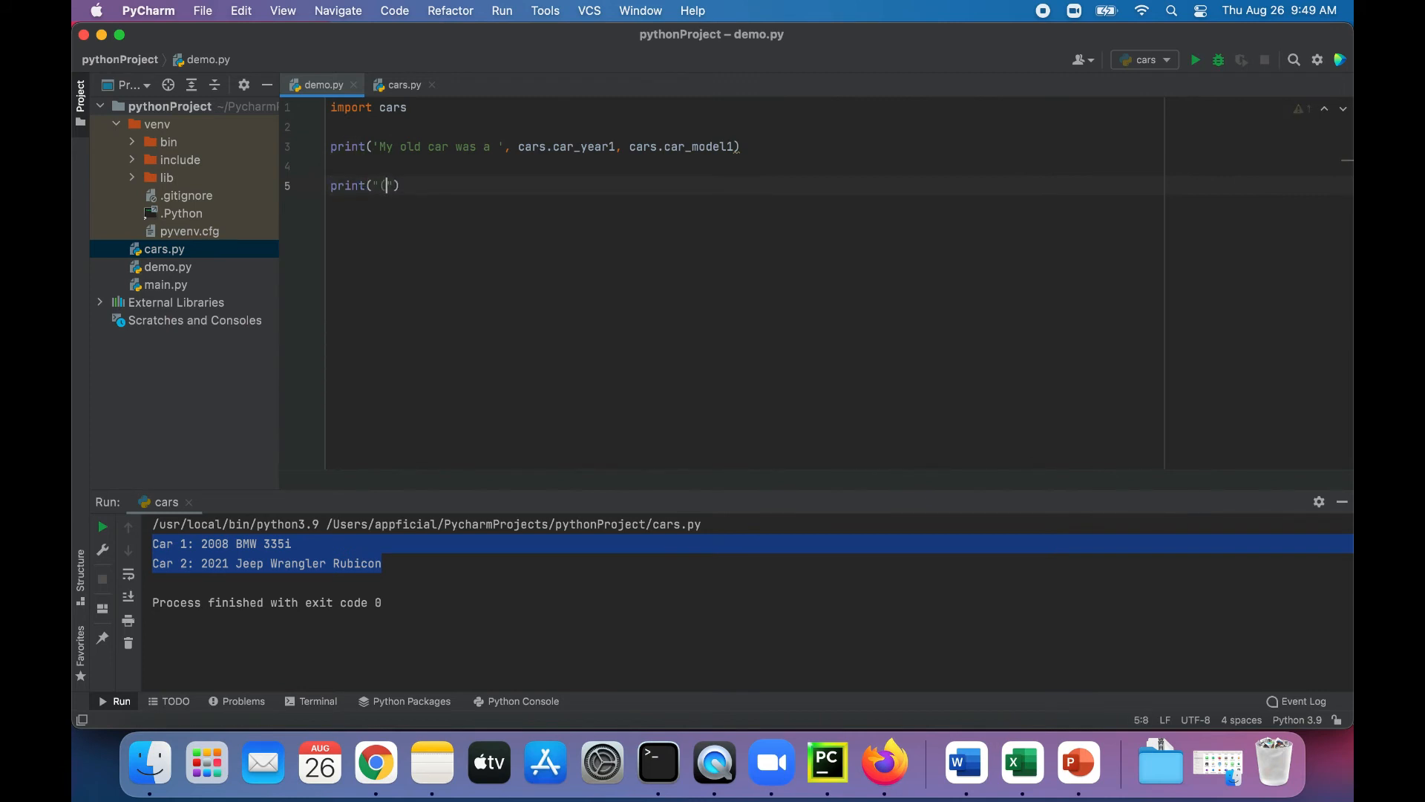
type("My'")
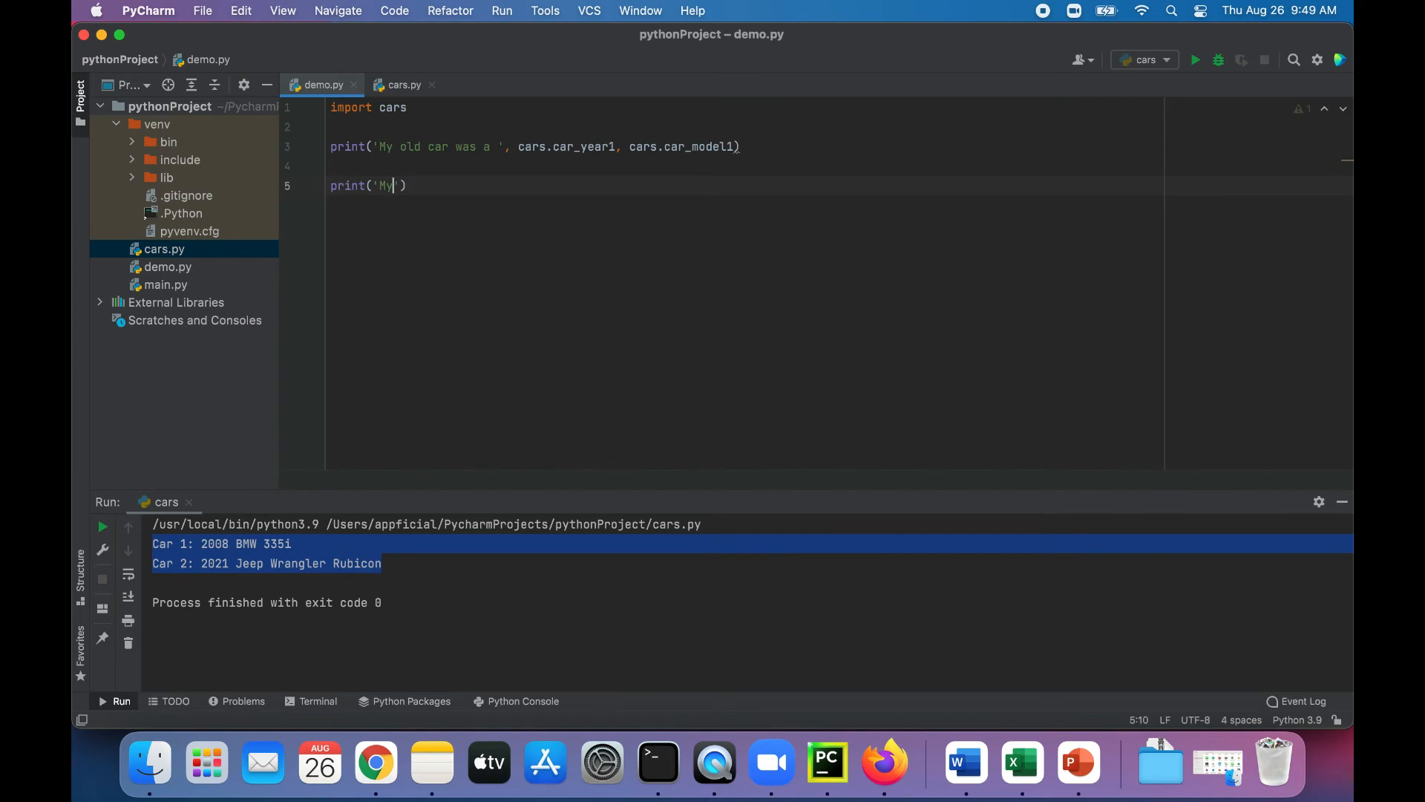
type("new cars is a")
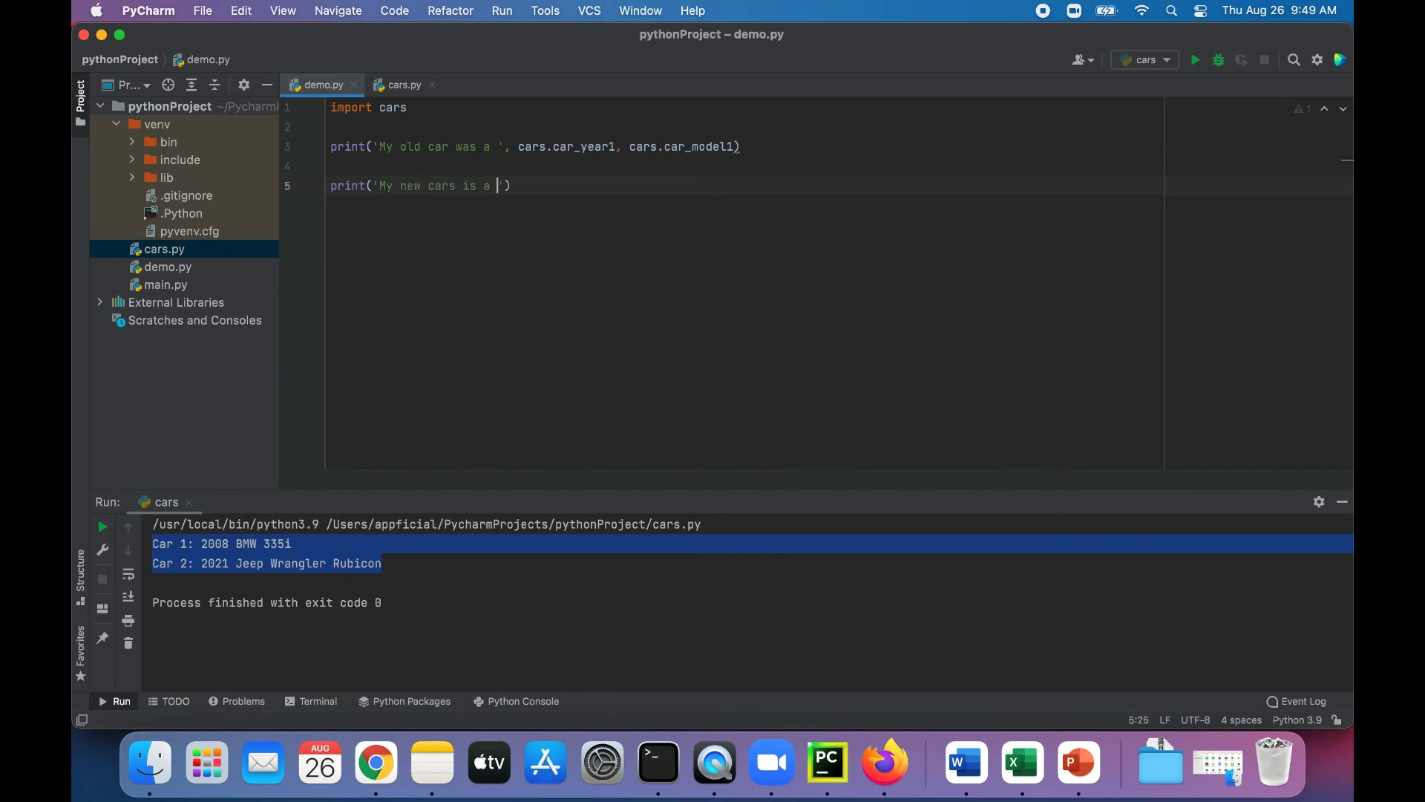
type(",")
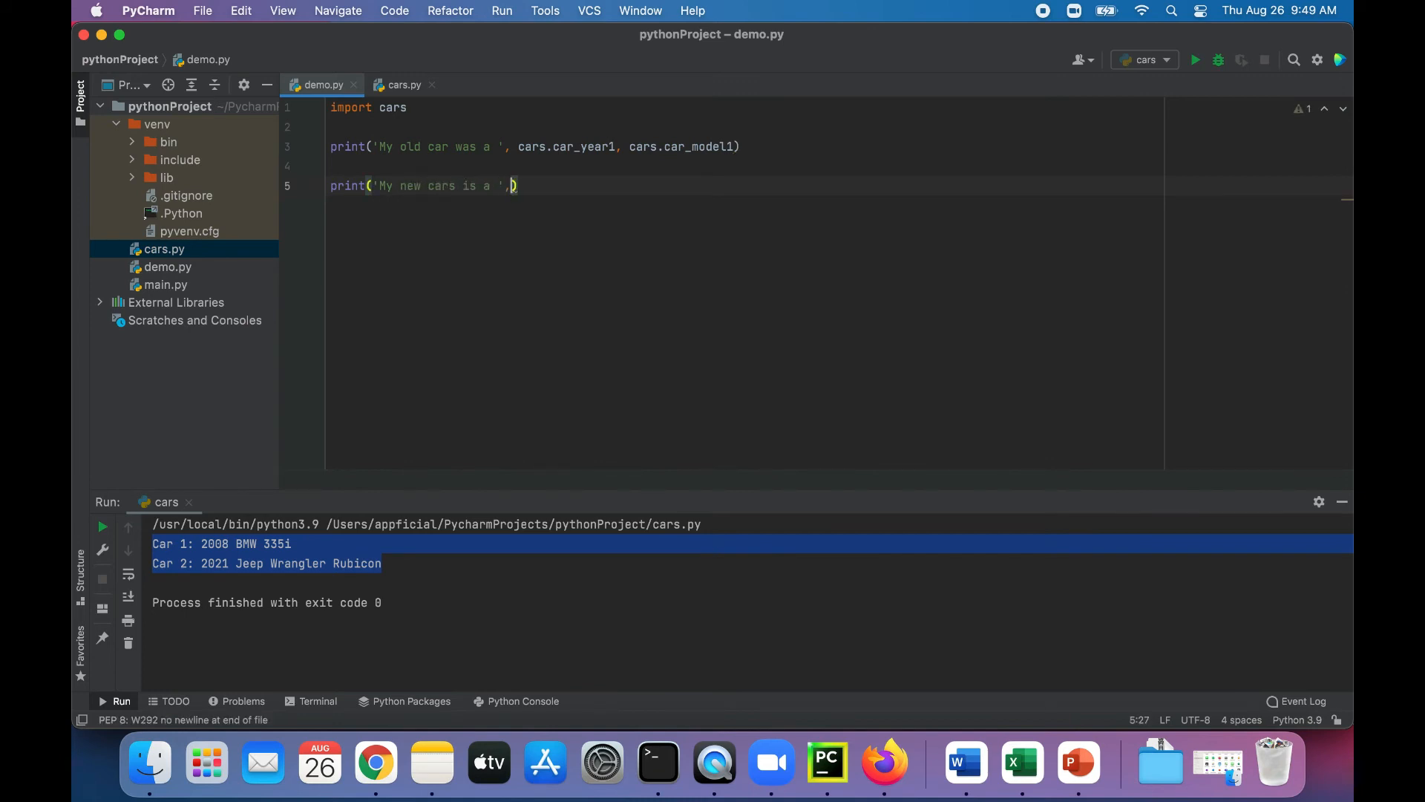
type("cars.car_year2, cars.car_model2")
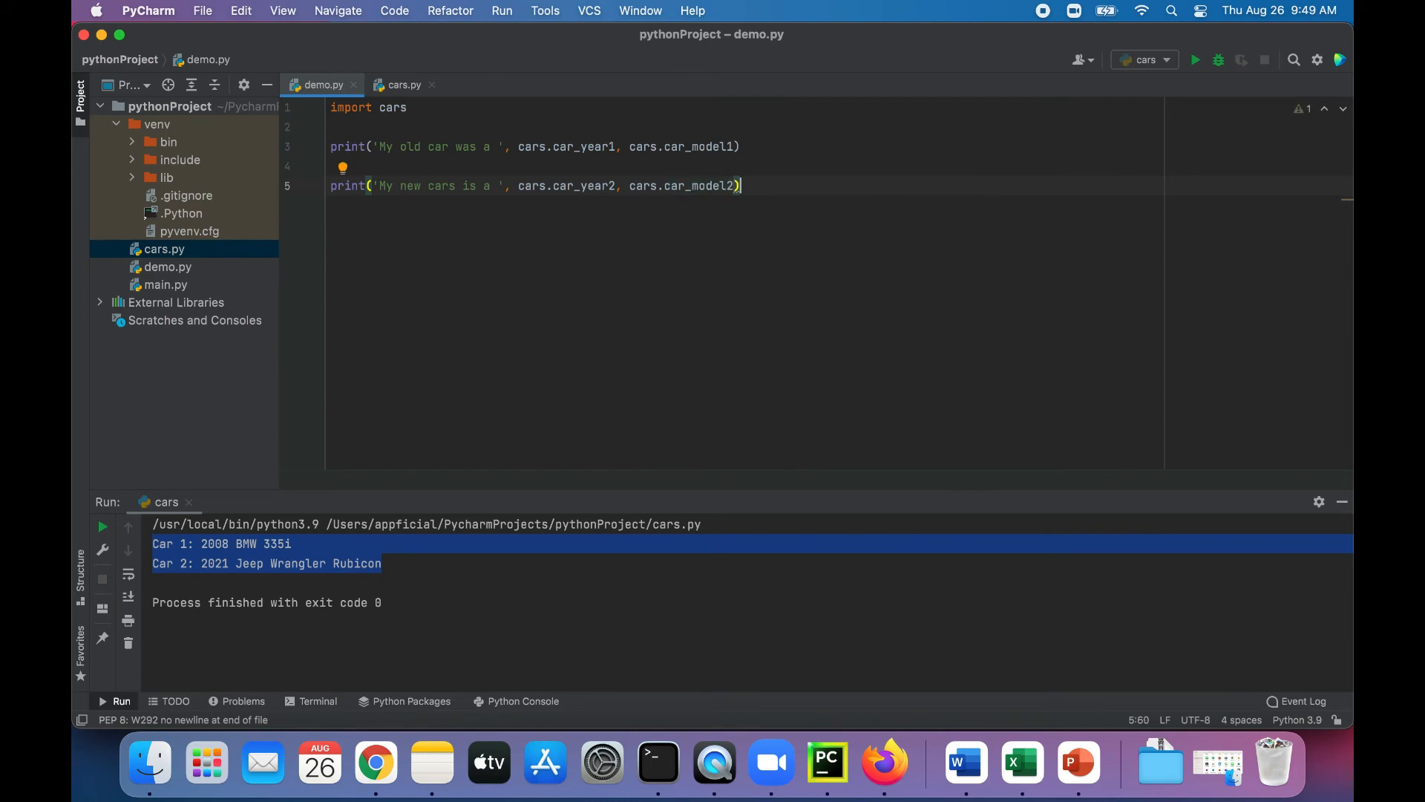
mouse_move(179, 271)
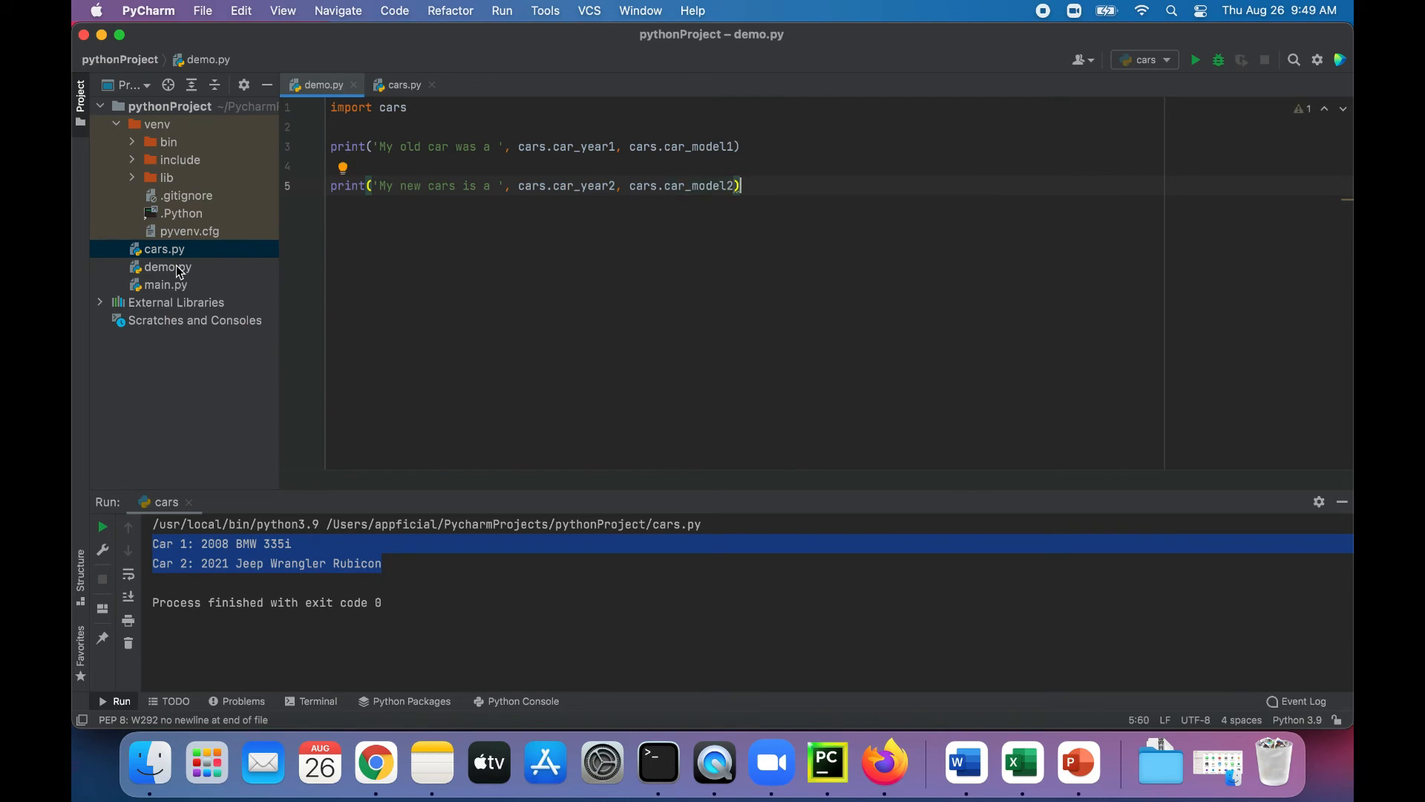
Step: Run demo.py, printing the old 2008 BMW 335i and new 2021 Jeep Wrangler Rubicon lines
left_click(168, 266)
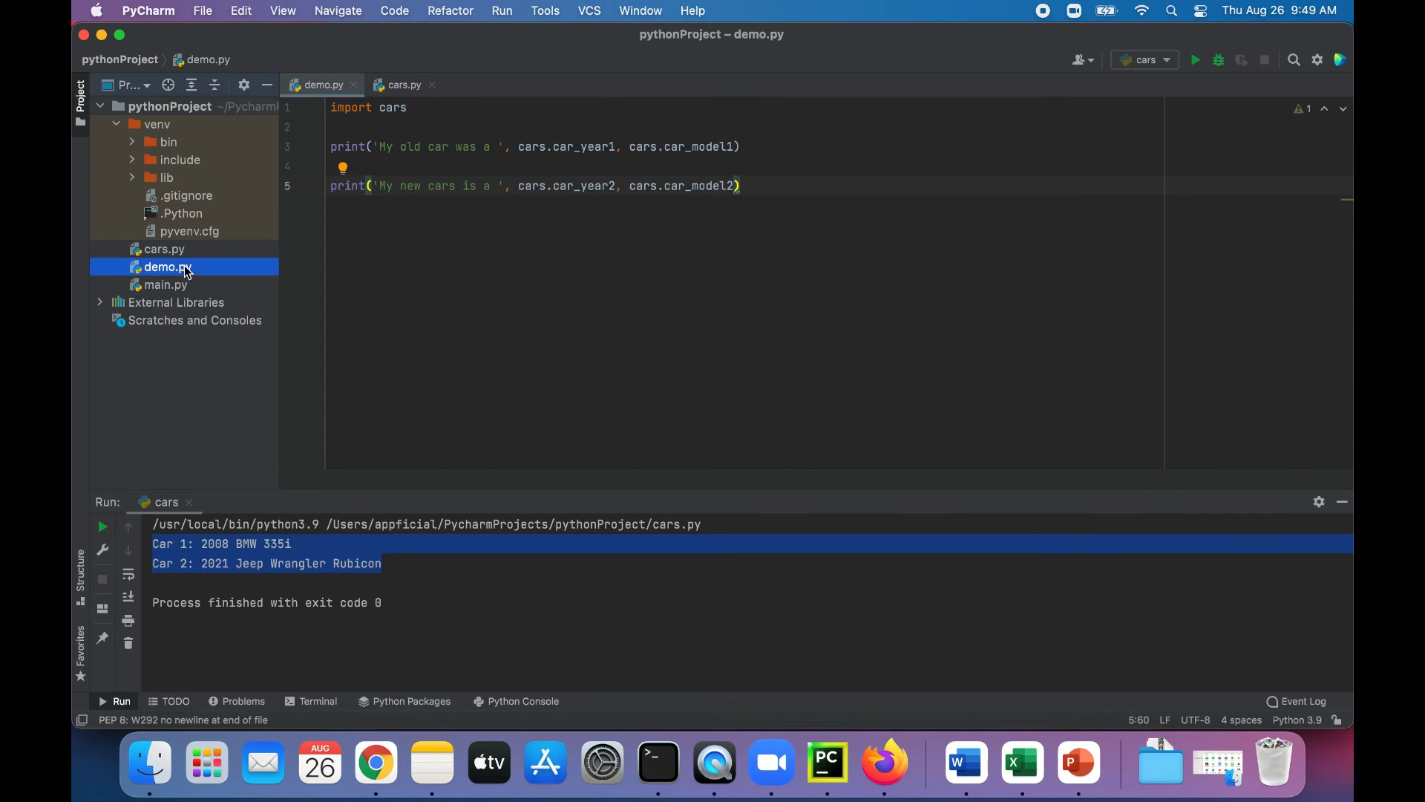
left_click(1193, 59)
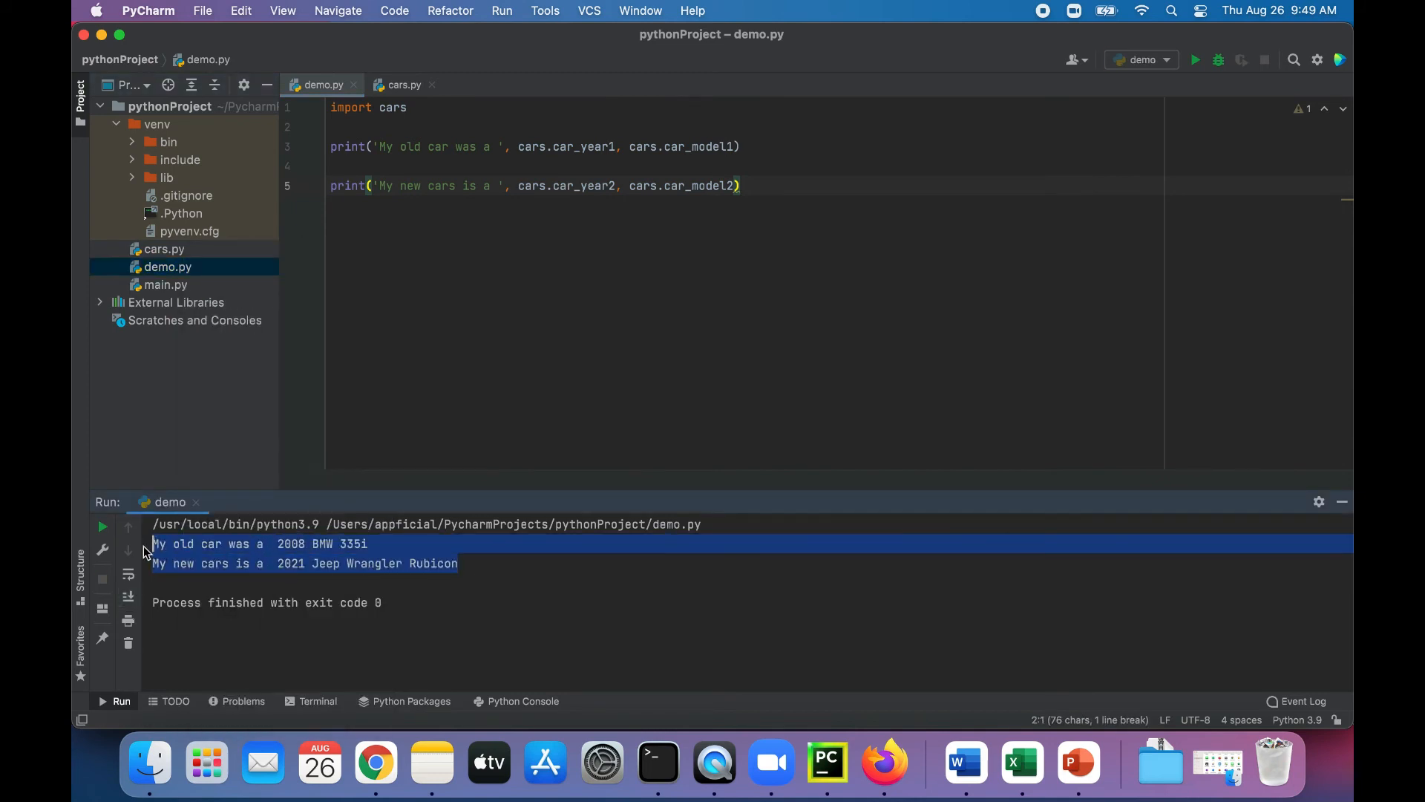
mouse_move(585, 584)
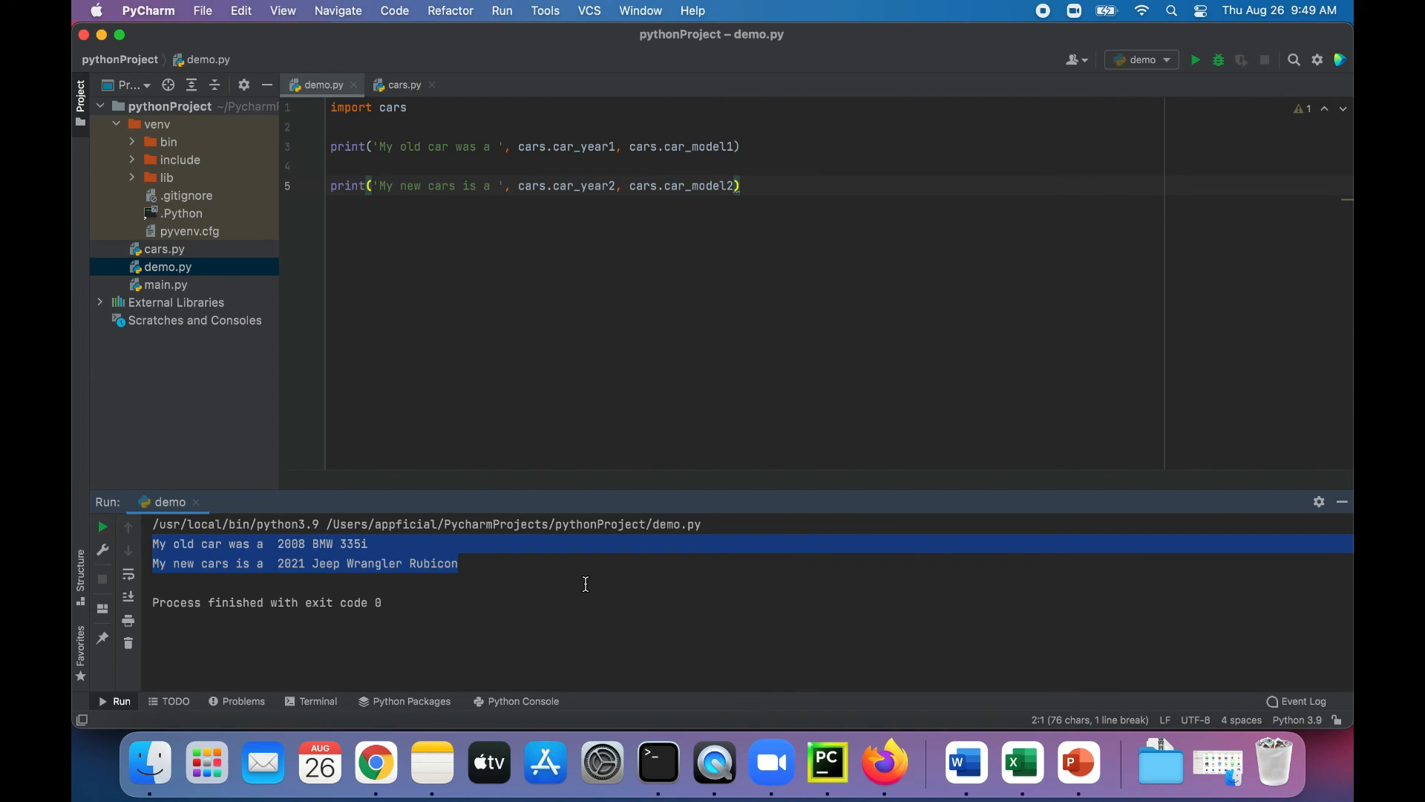
left_click(403, 84)
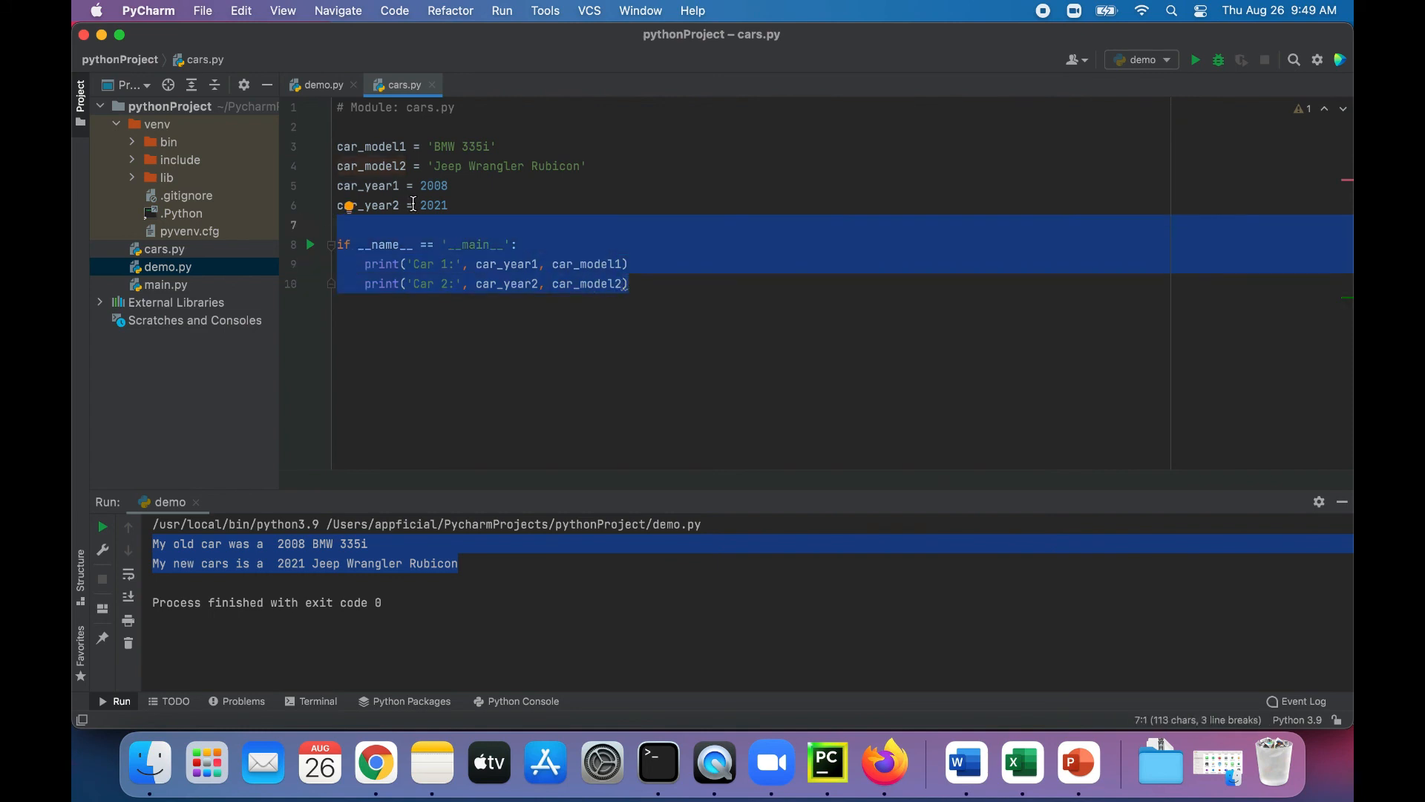
left_click(320, 85)
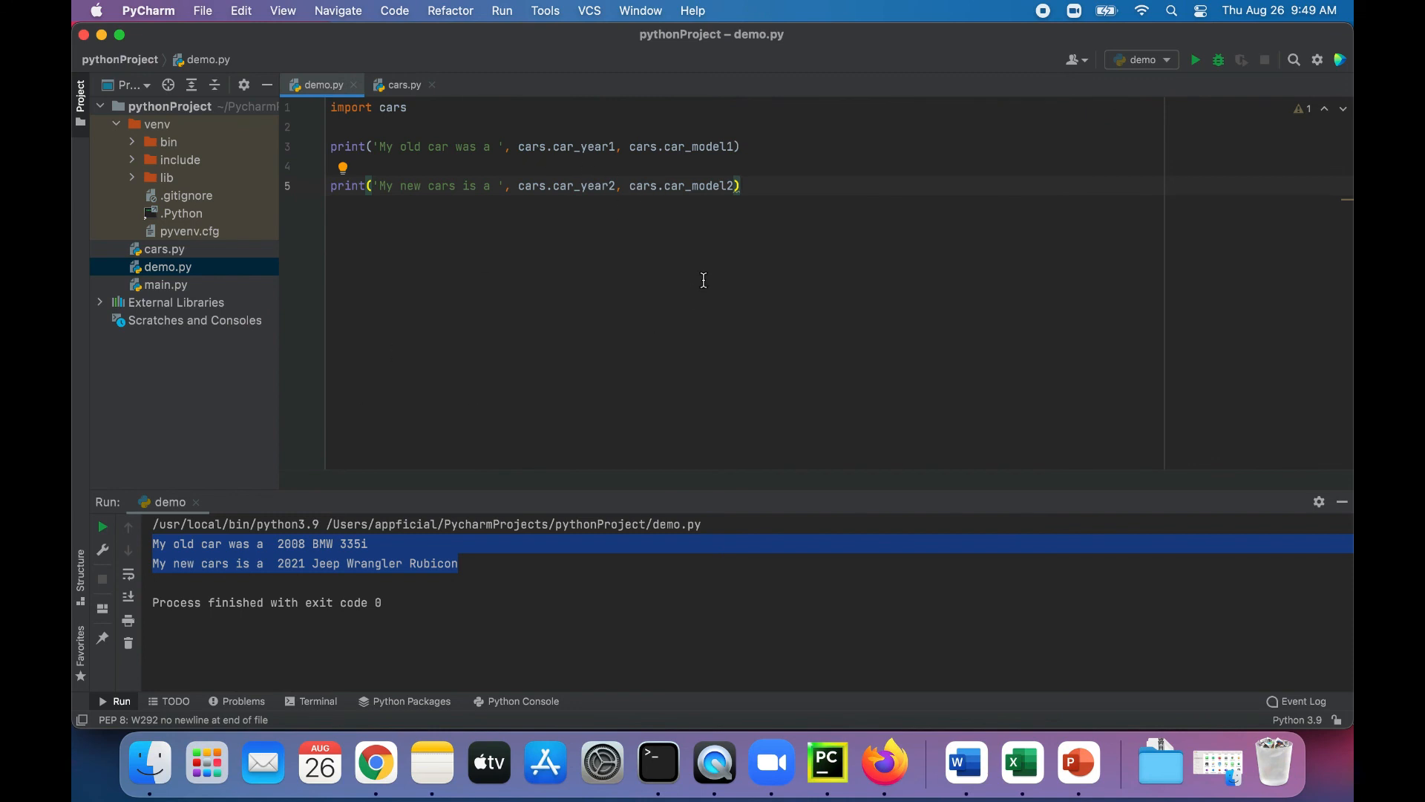
left_click(817, 187)
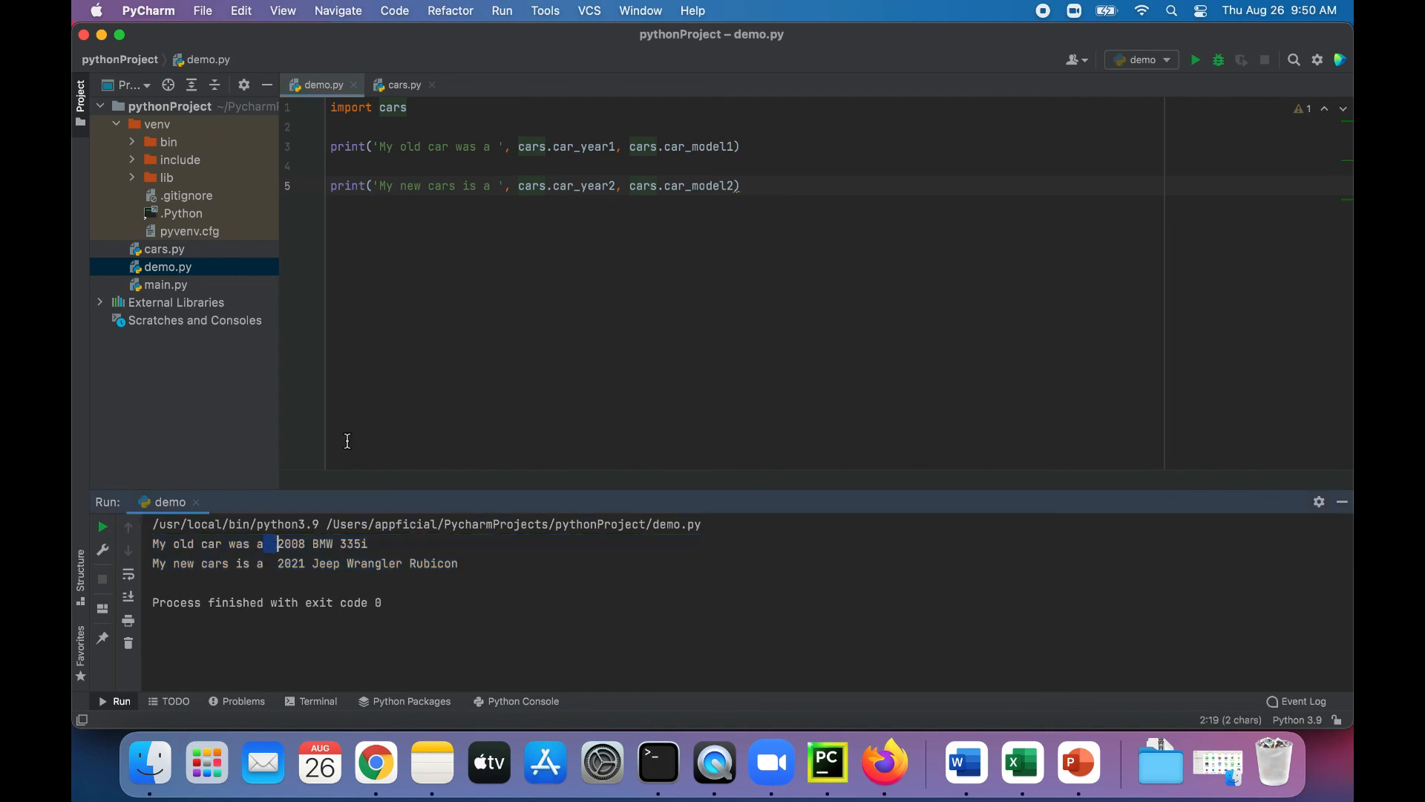
left_click(489, 147)
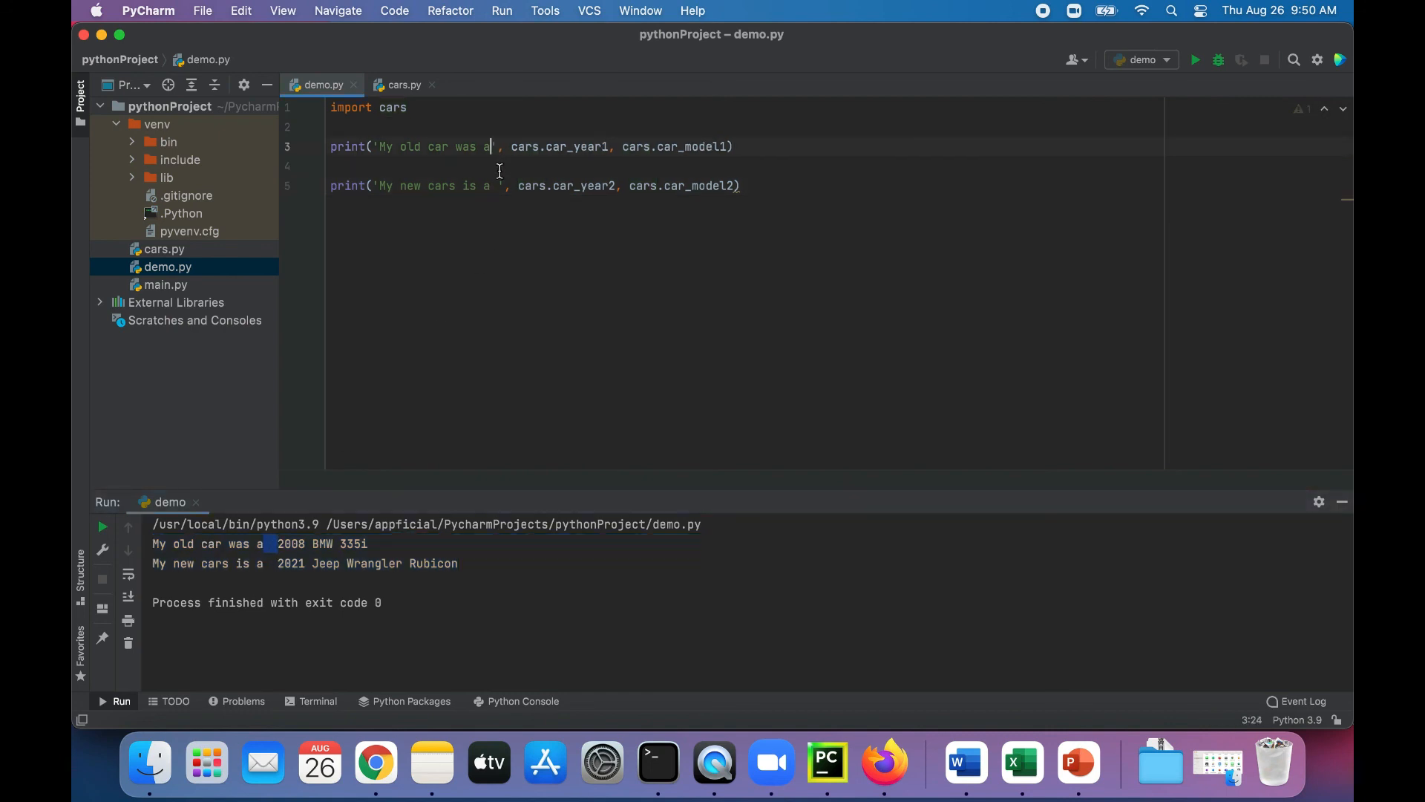